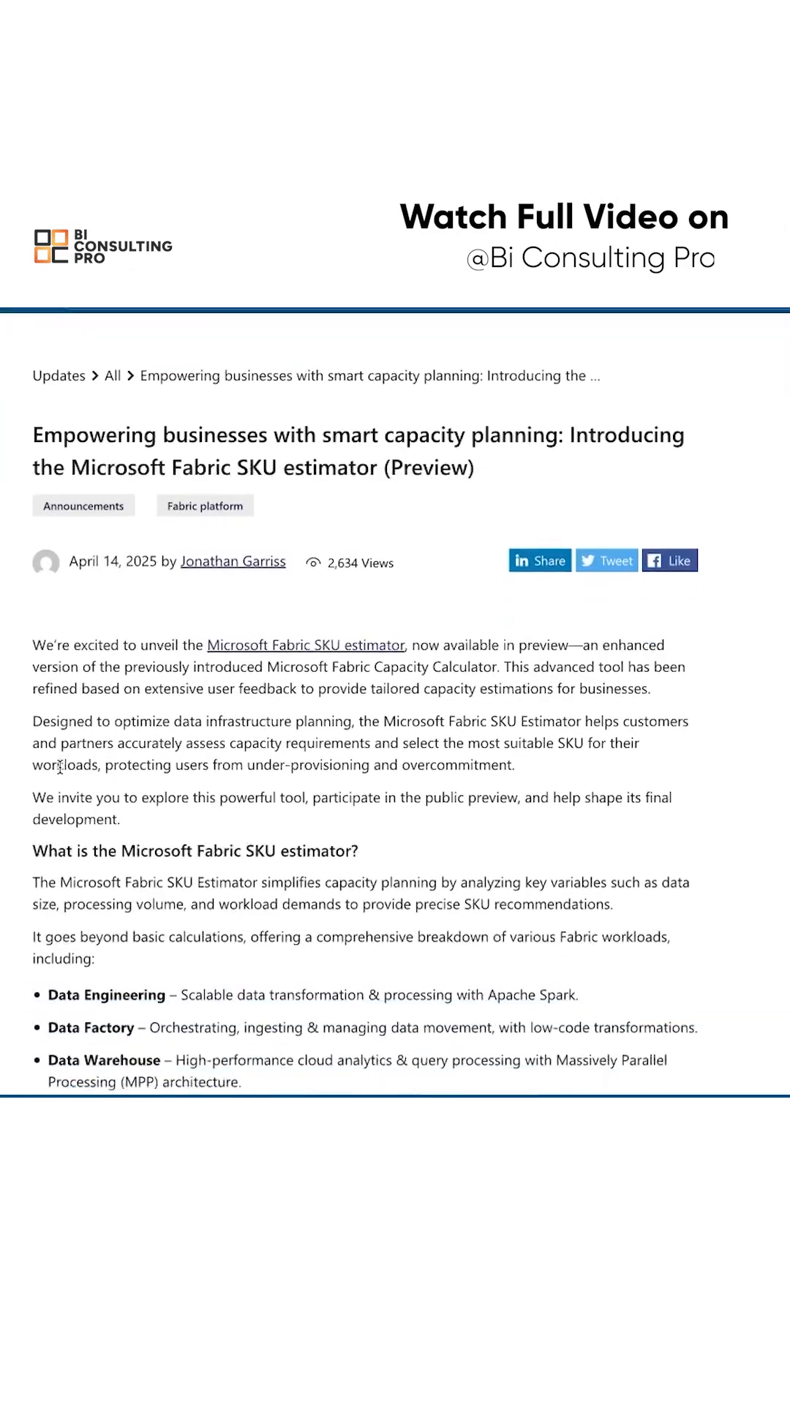
# Read to the blog post's Conclusion and follow the 'Fabric SKU estimator (Preview)' link.
pyautogui.scroll(-3)
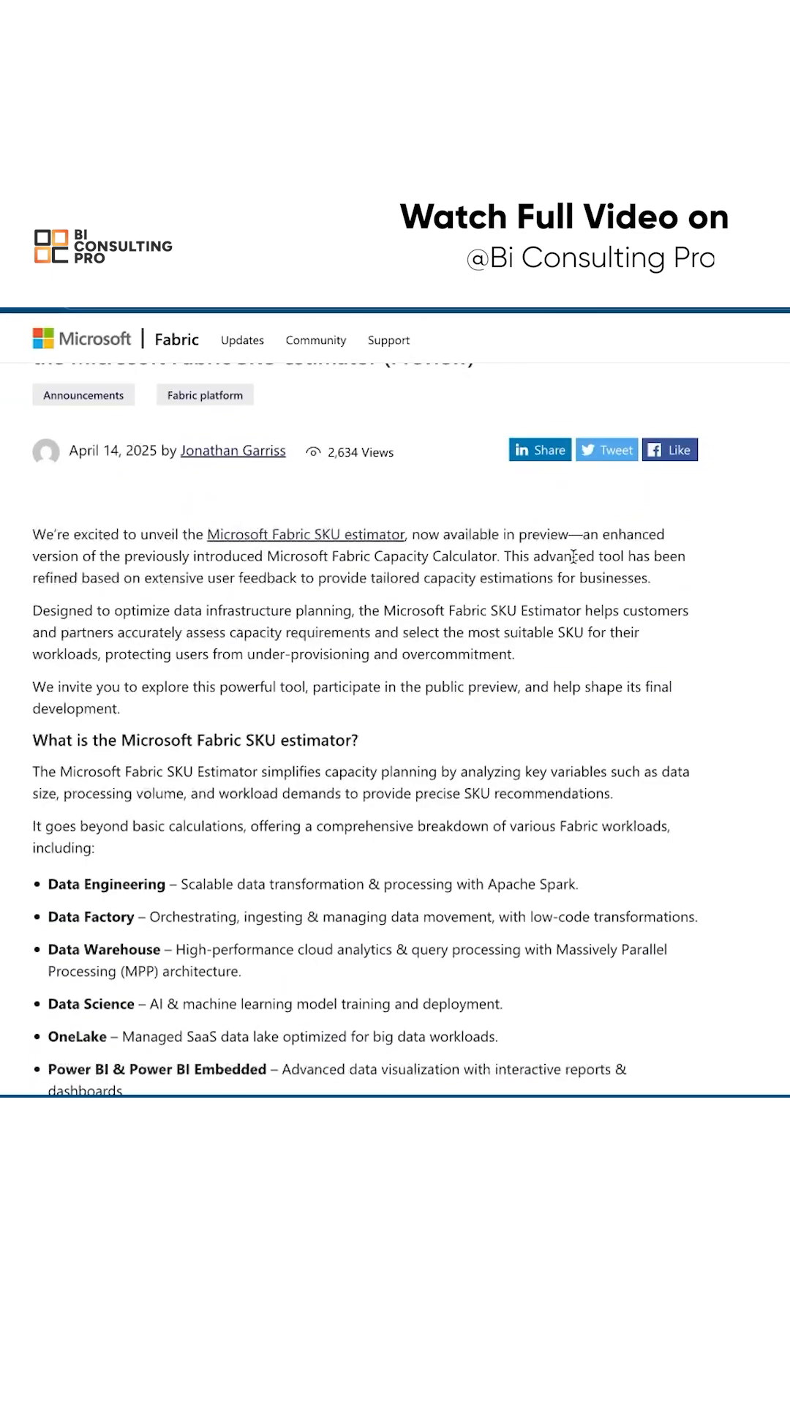
pyautogui.scroll(-3)
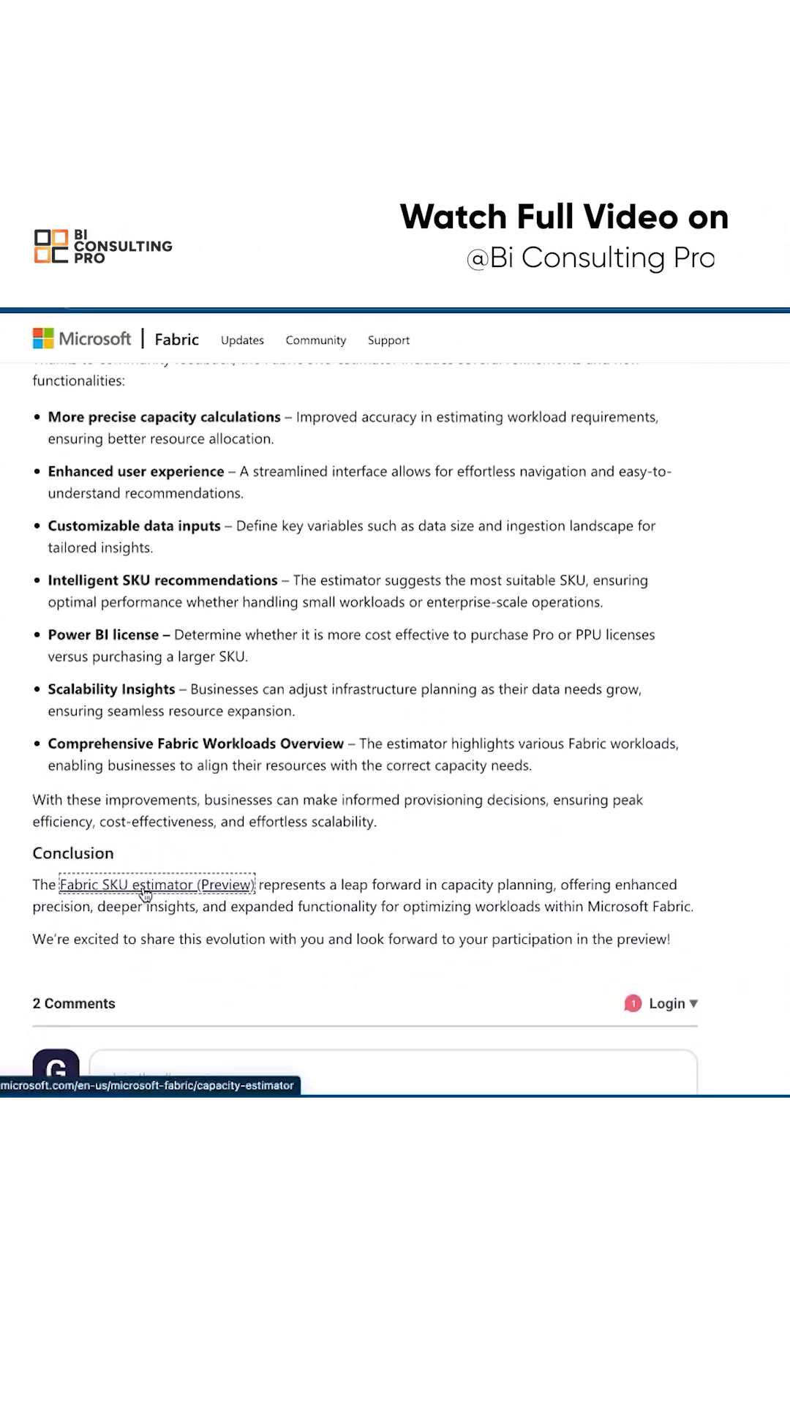
pyautogui.click(154, 885)
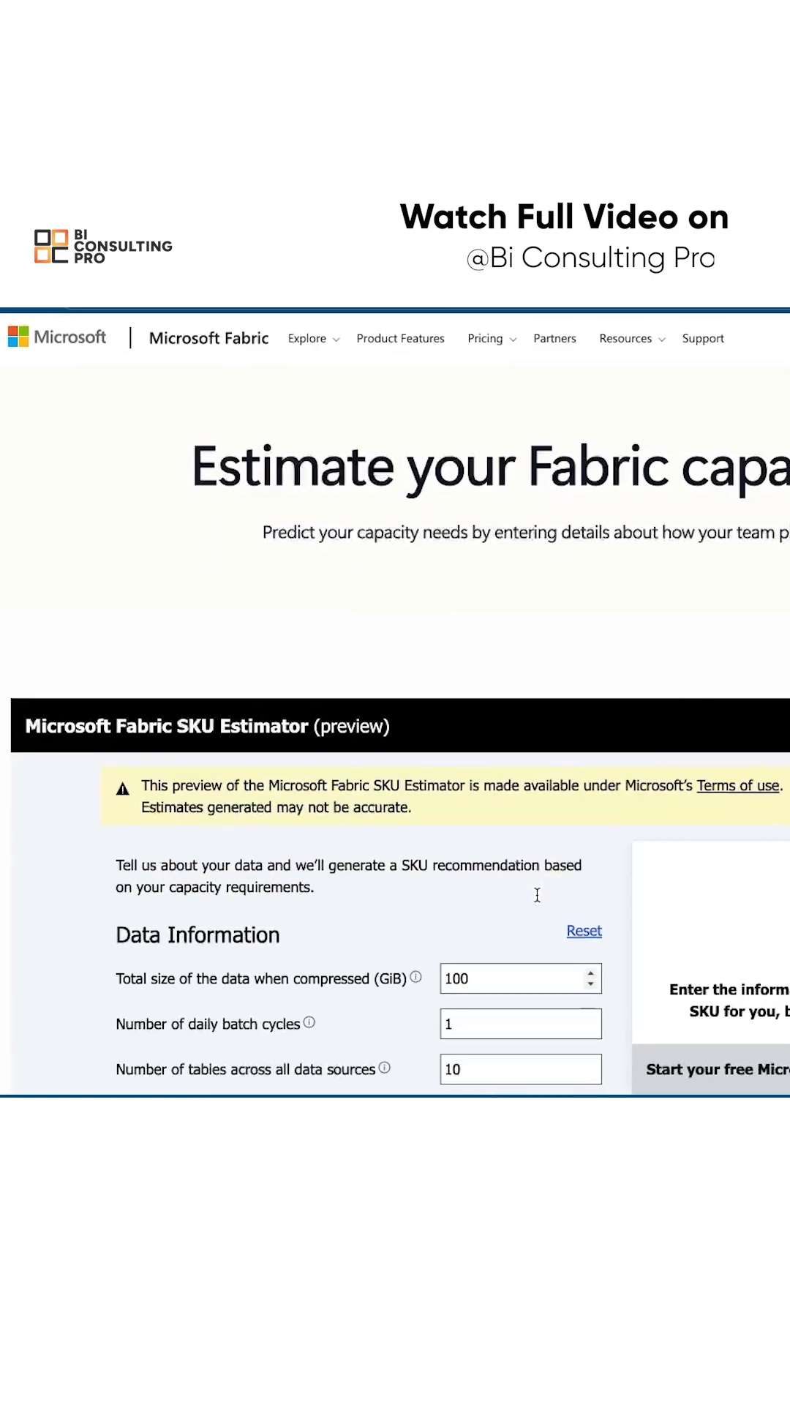
pyautogui.moveTo(431, 794)
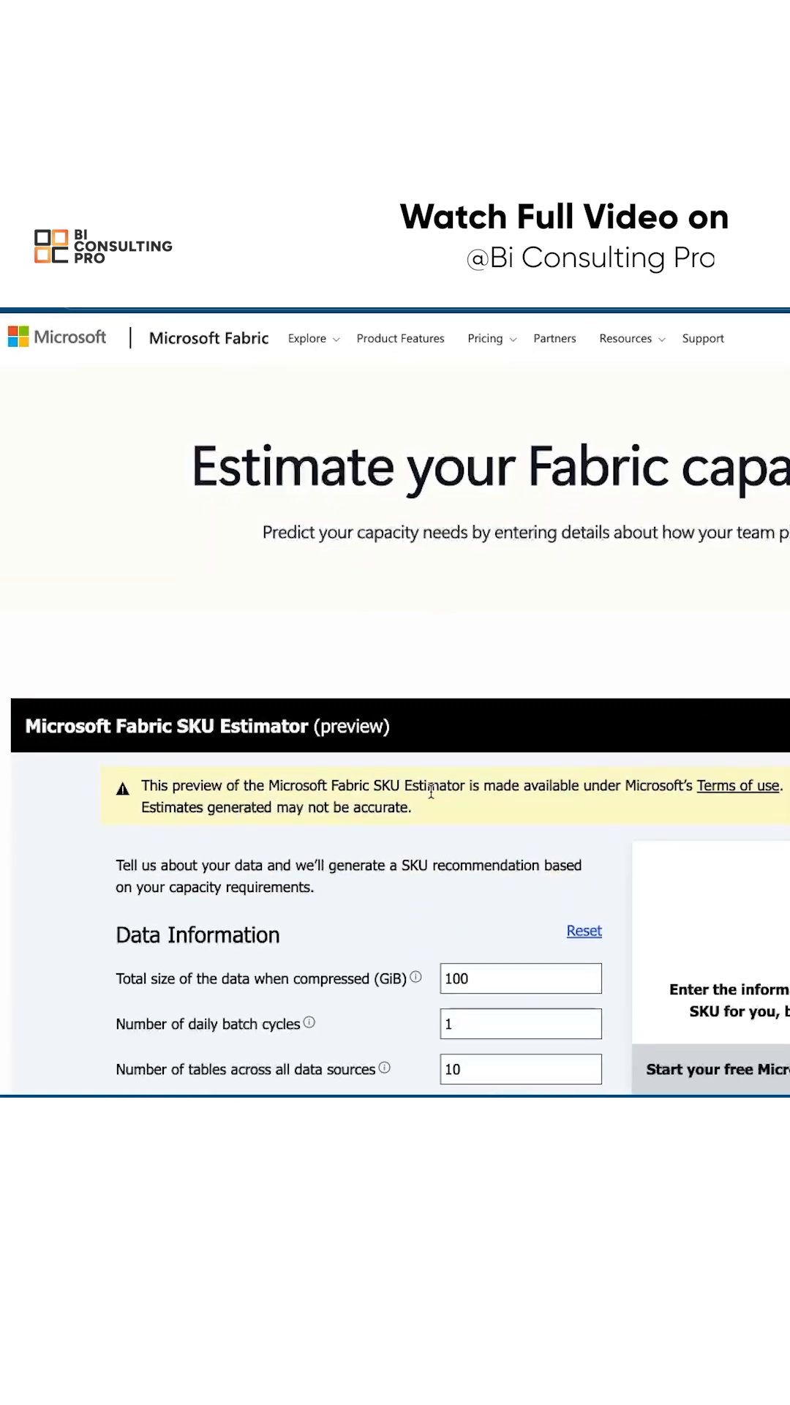
pyautogui.moveTo(666, 803)
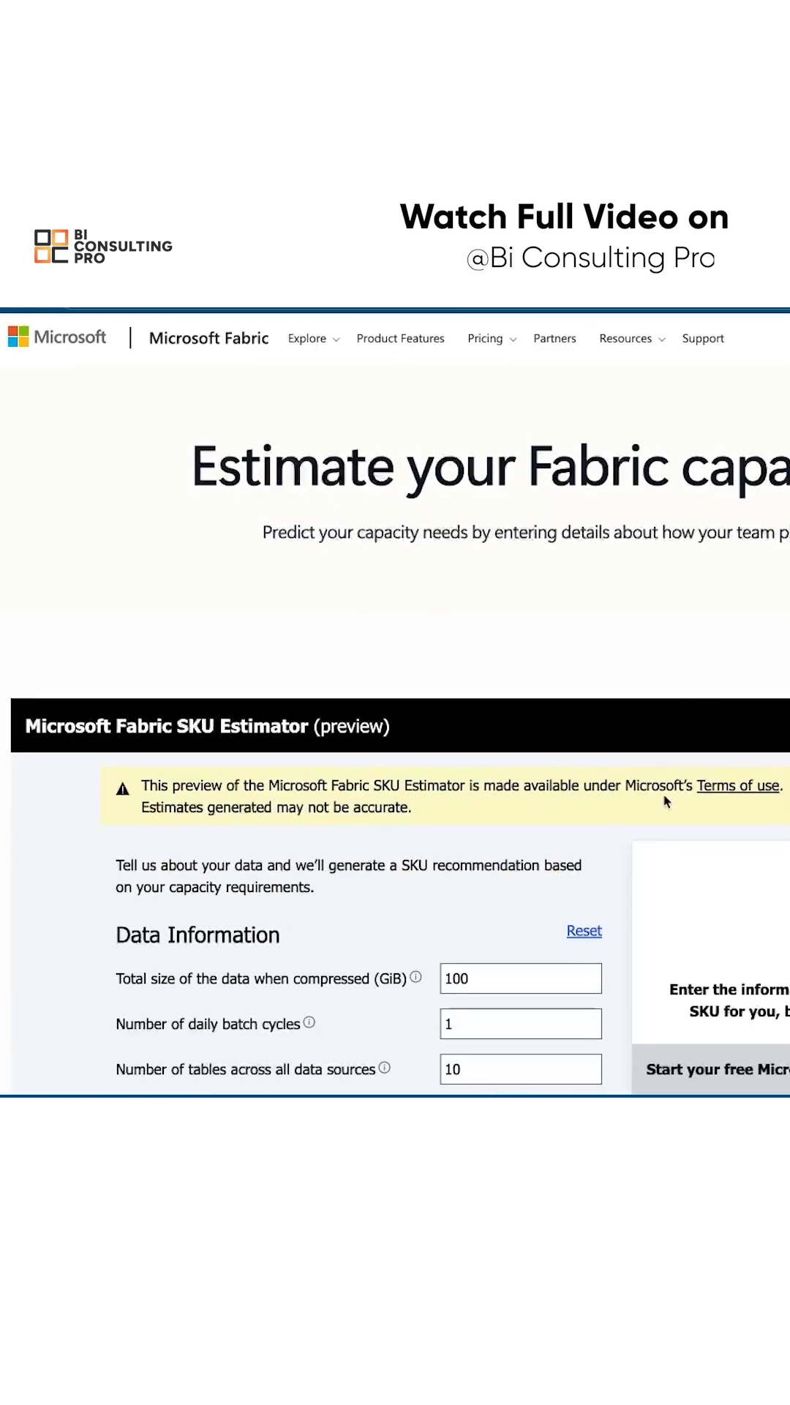
pyautogui.moveTo(220, 833)
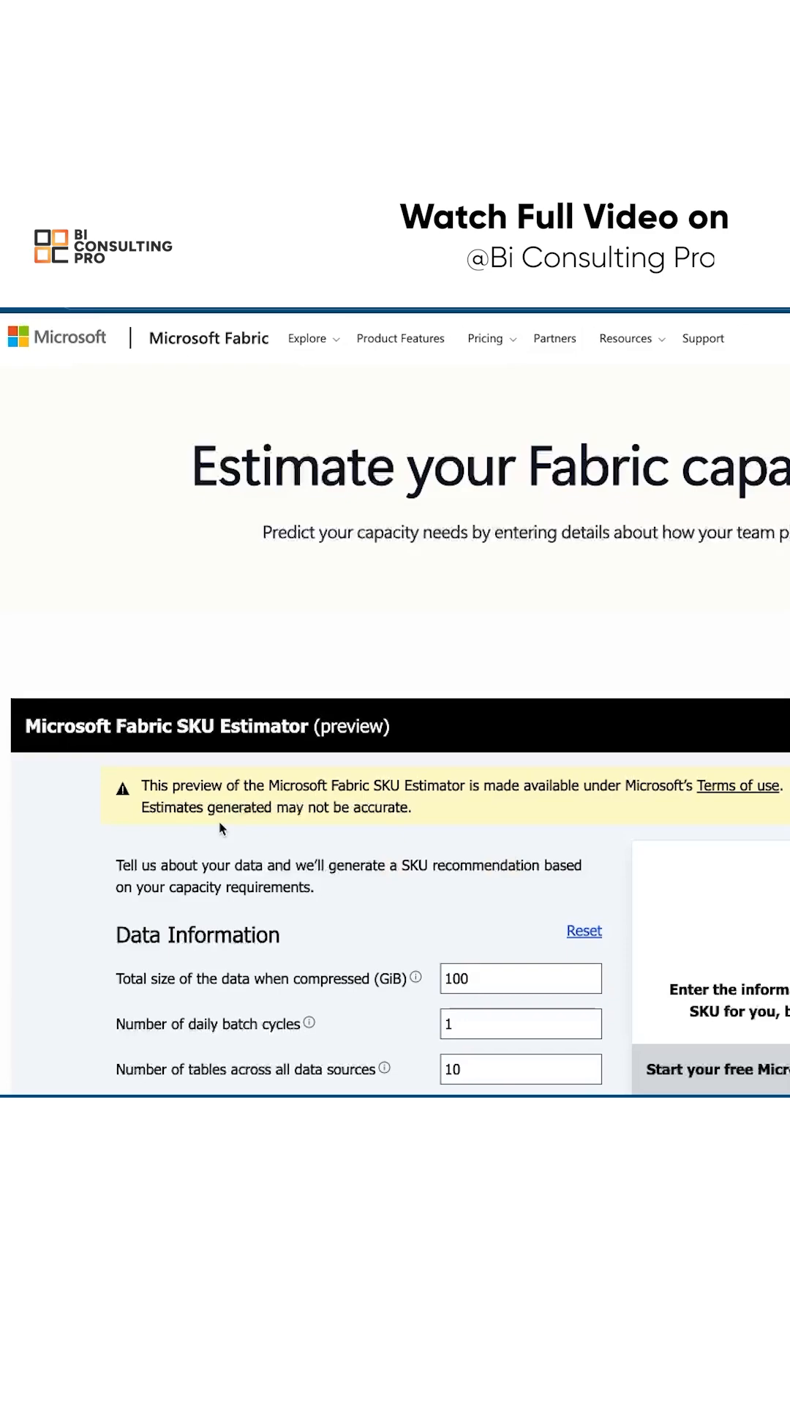
pyautogui.scroll(-3)
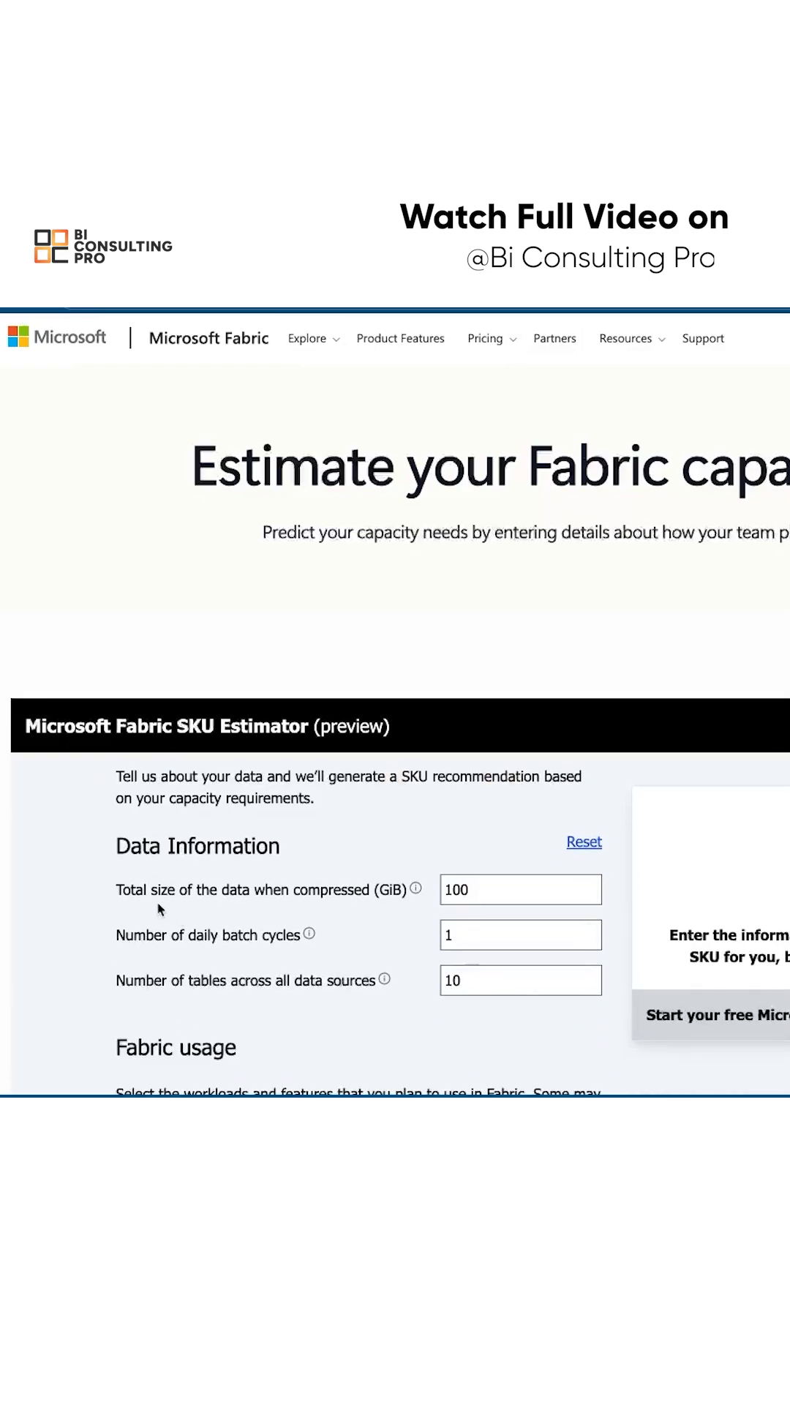
# Enter 40 GiB compressed data, 8 daily batch cycles and 100 tables in Data Information.
pyautogui.click(521, 890)
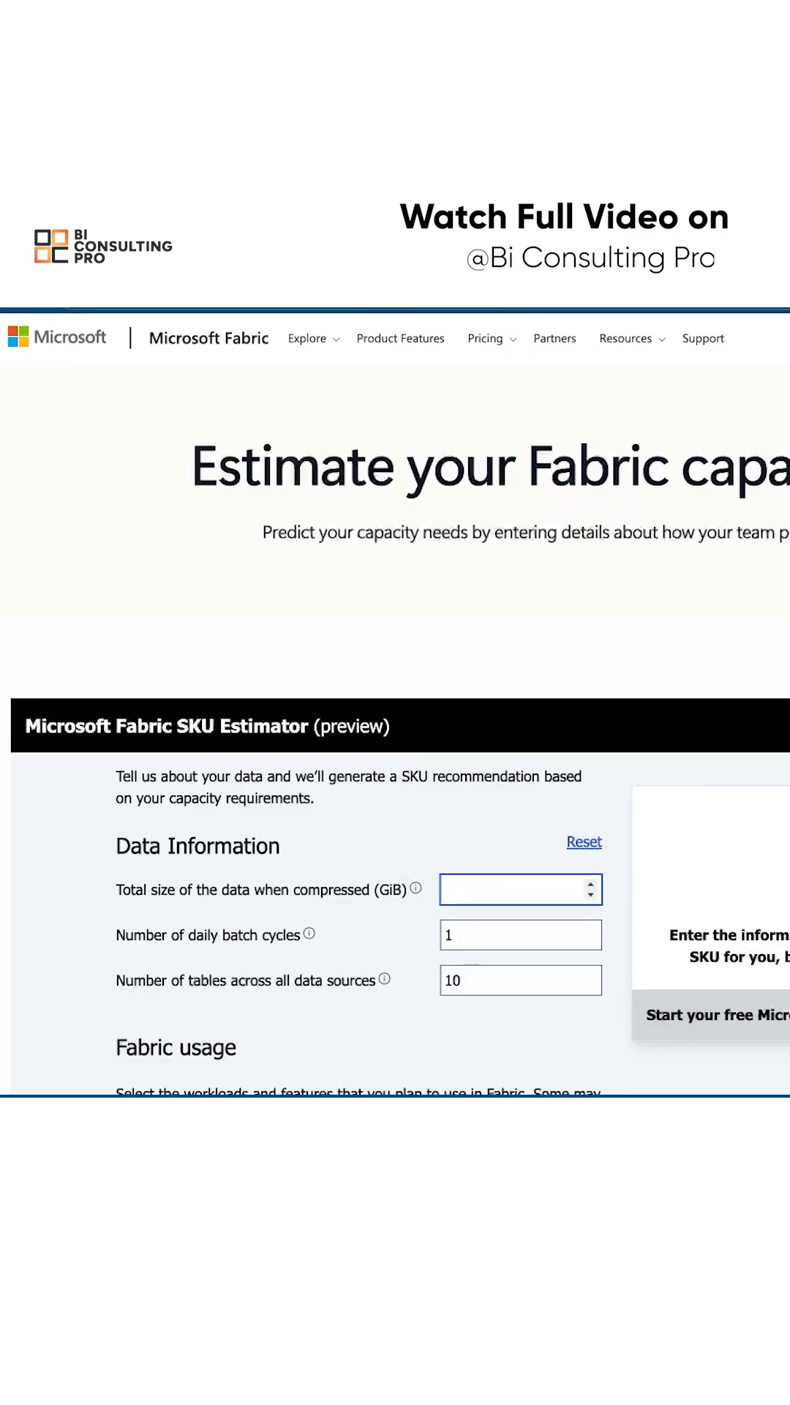
pyautogui.write('40')
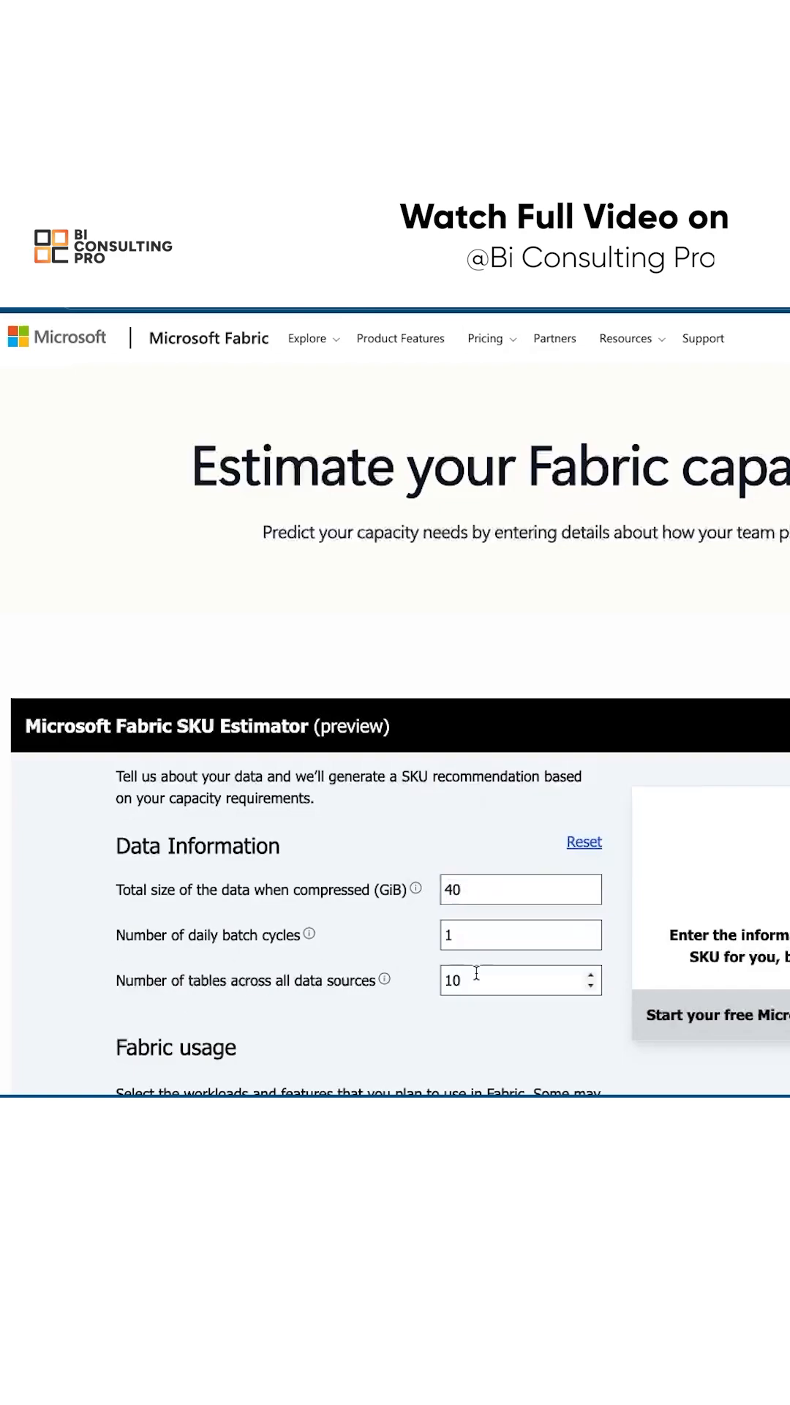
pyautogui.click(522, 934)
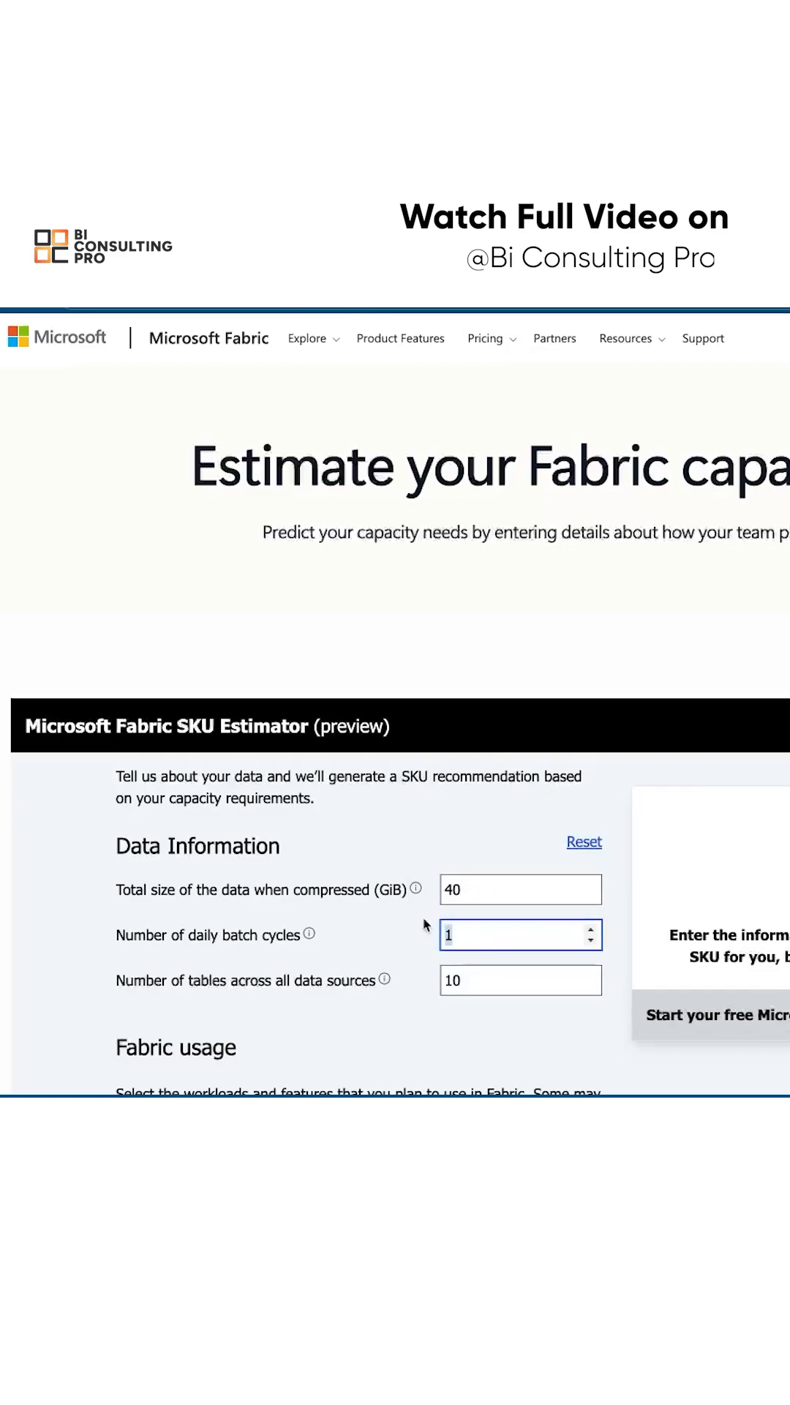
pyautogui.write('8')
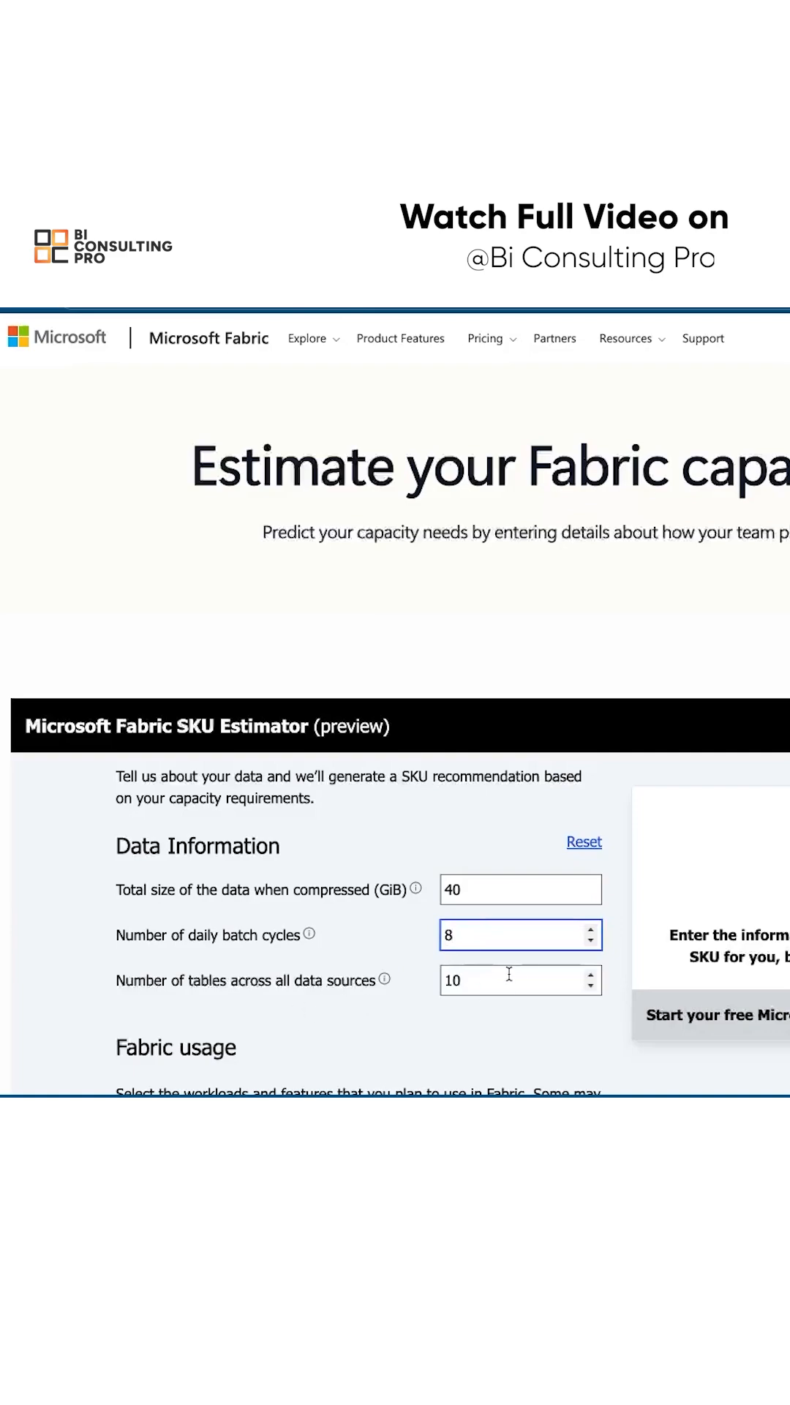
pyautogui.write('100')
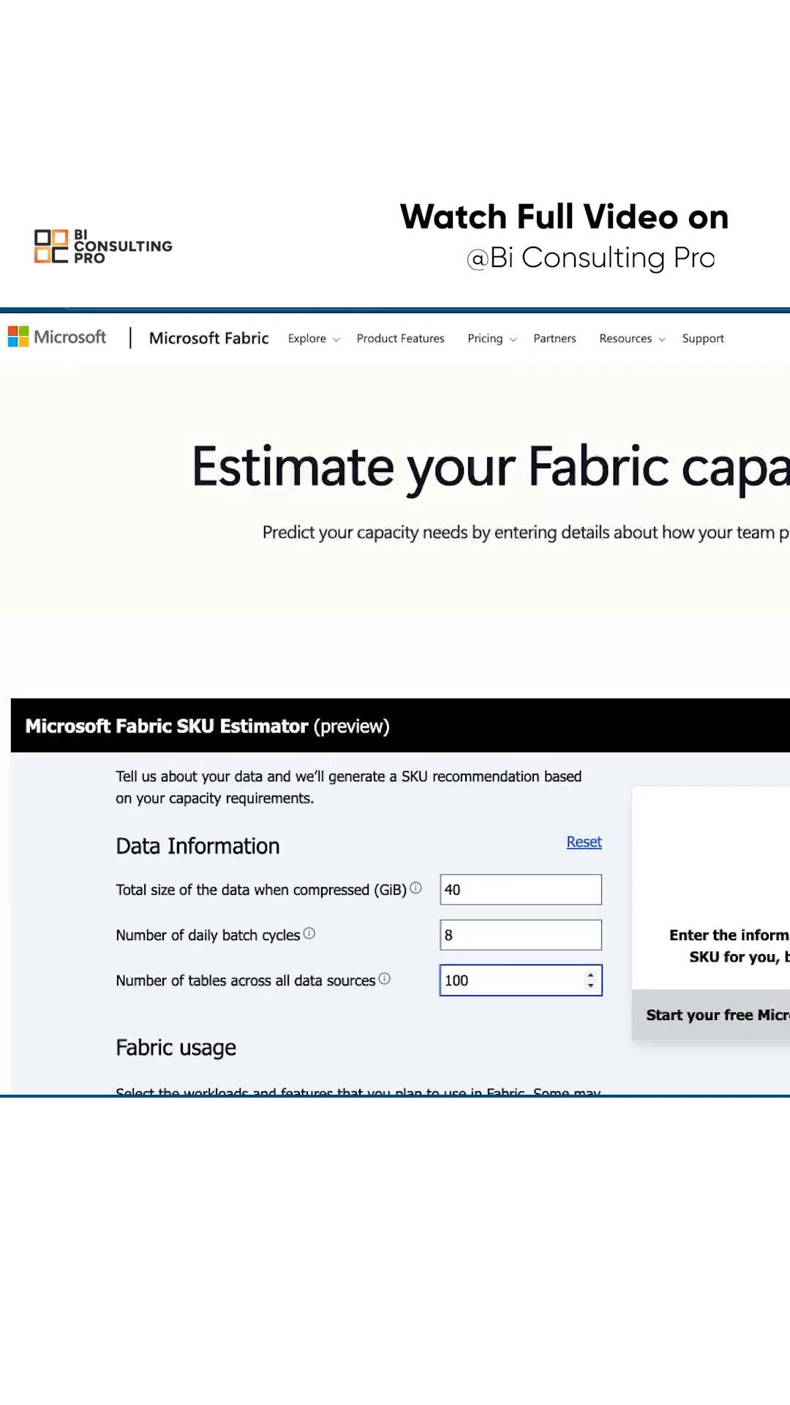
pyautogui.scroll(-3)
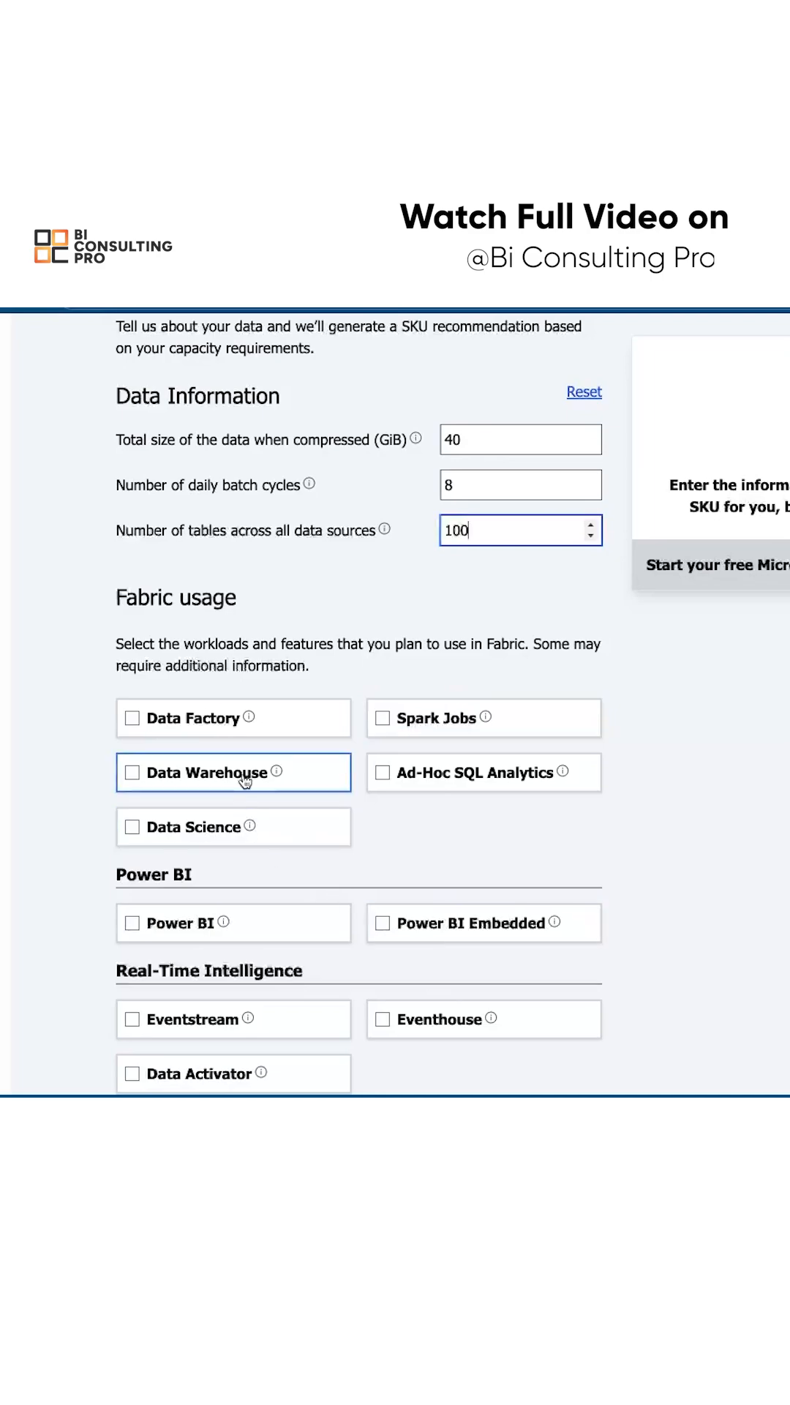
# Select Data Warehouse, Data Factory, Ad-Hoc SQL Analytics, Power BI and Data Activator workloads.
pyautogui.click(131, 773)
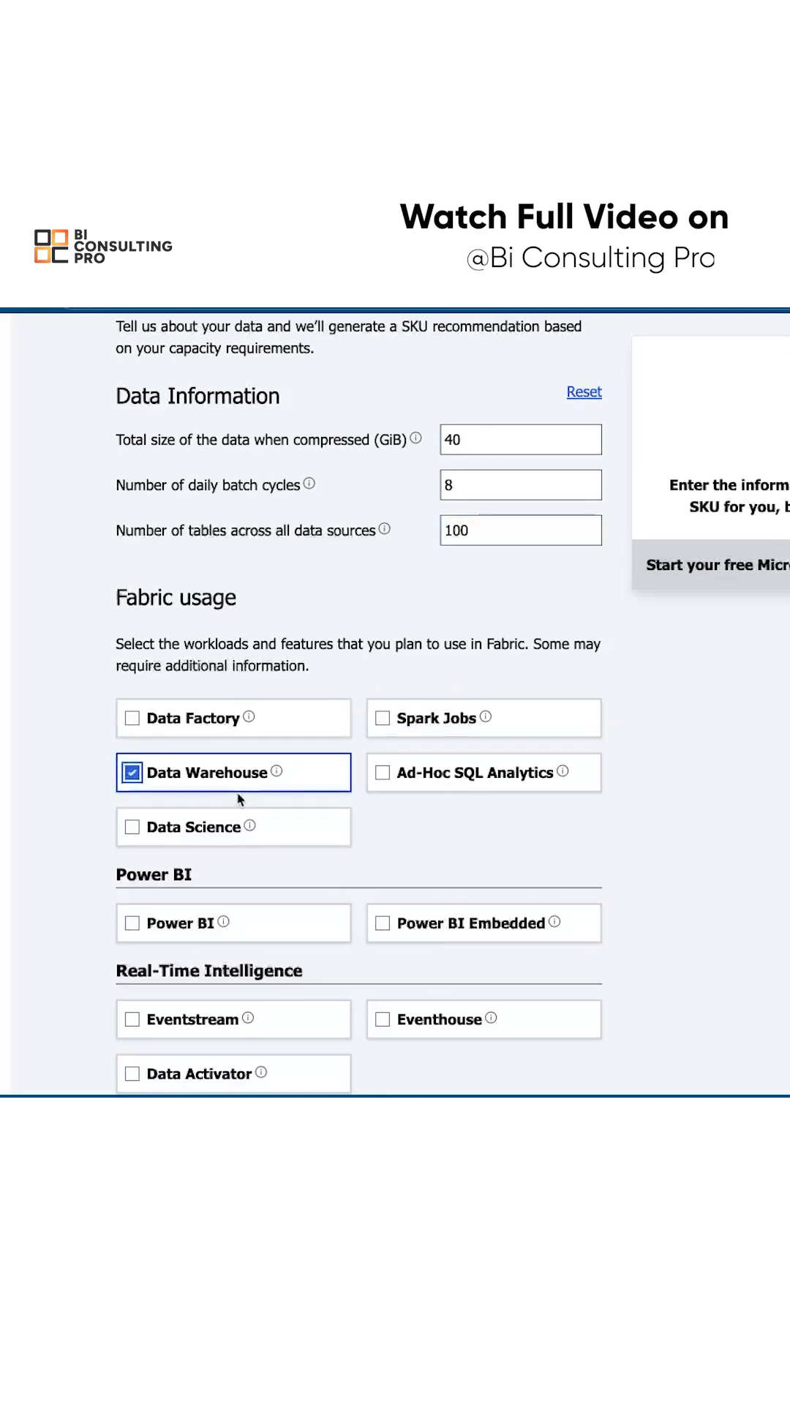
pyautogui.click(132, 717)
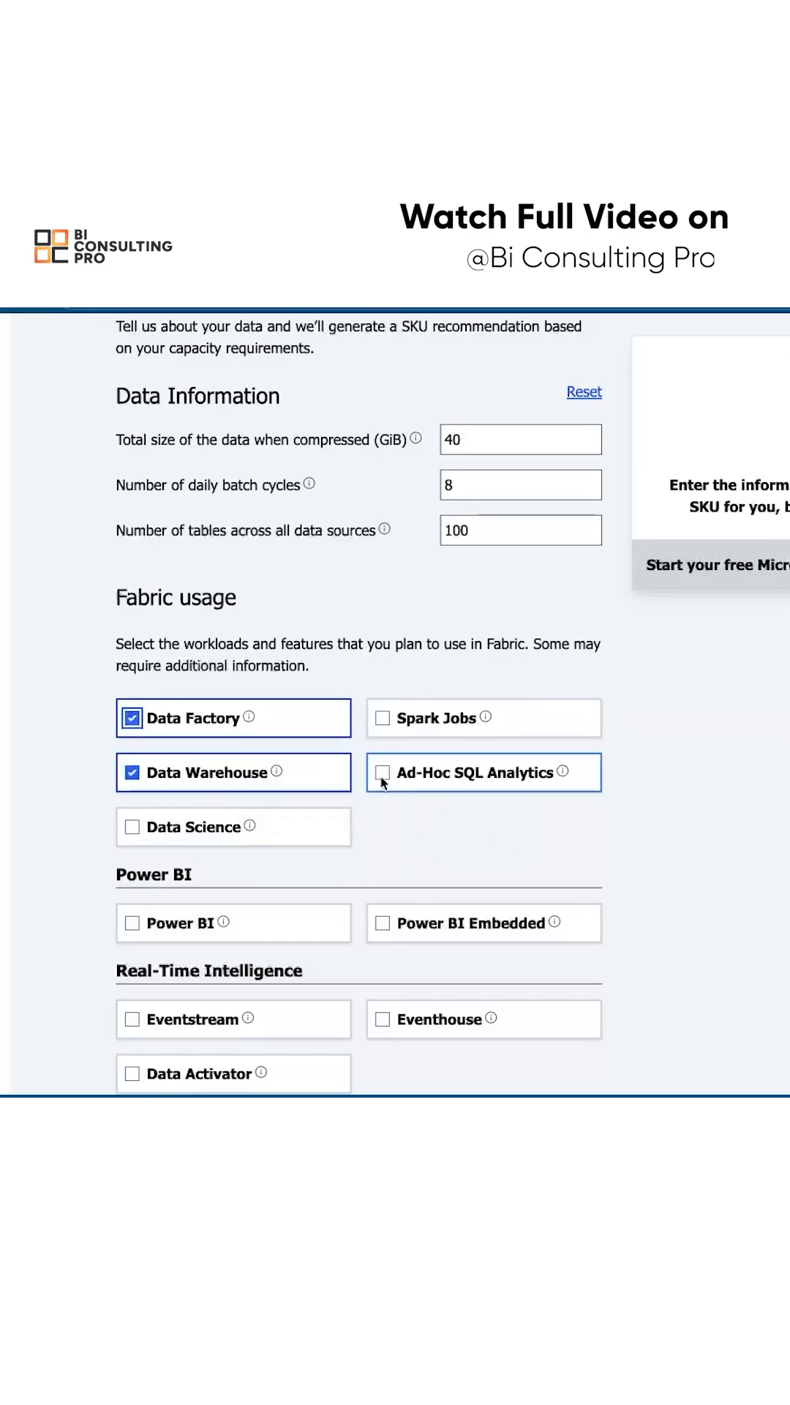
pyautogui.click(380, 773)
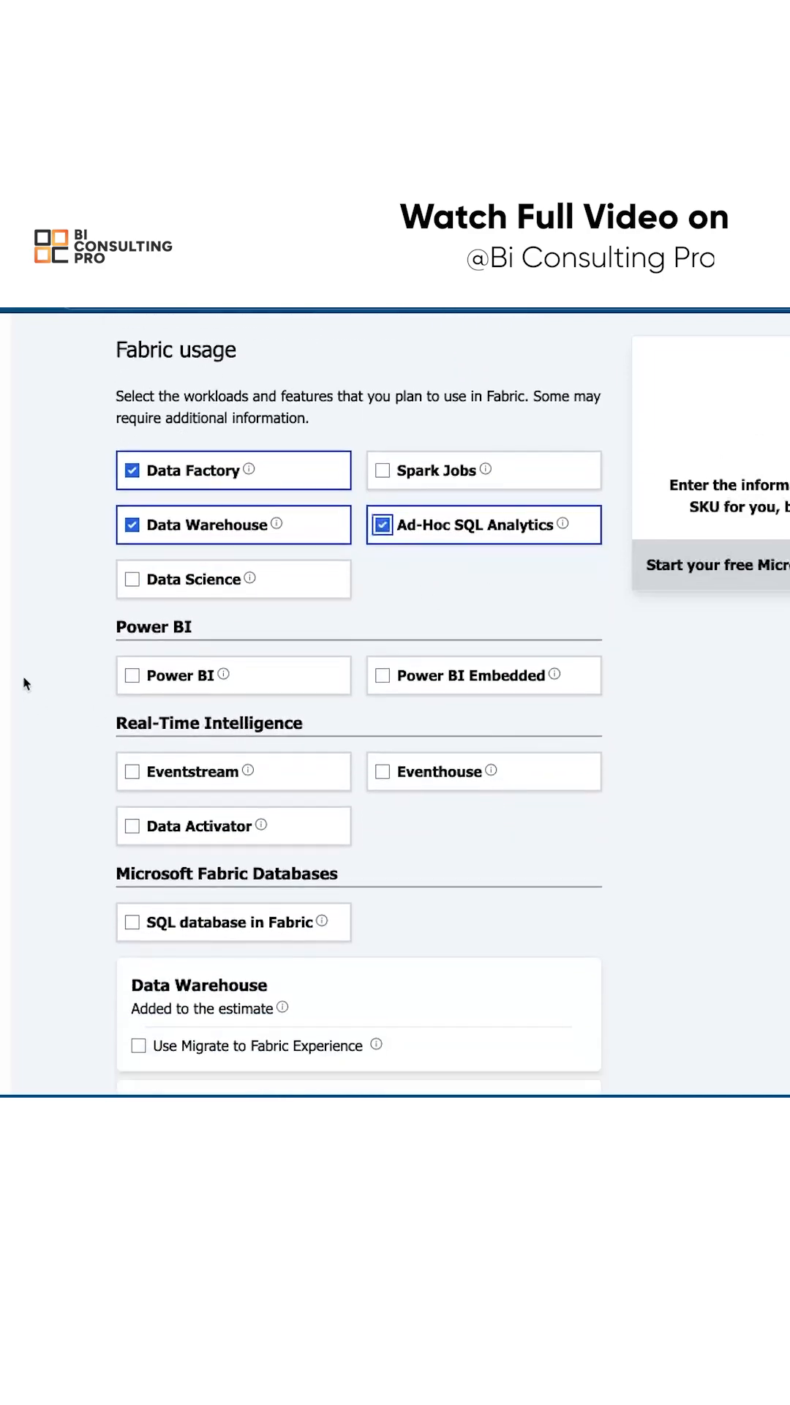
pyautogui.click(131, 675)
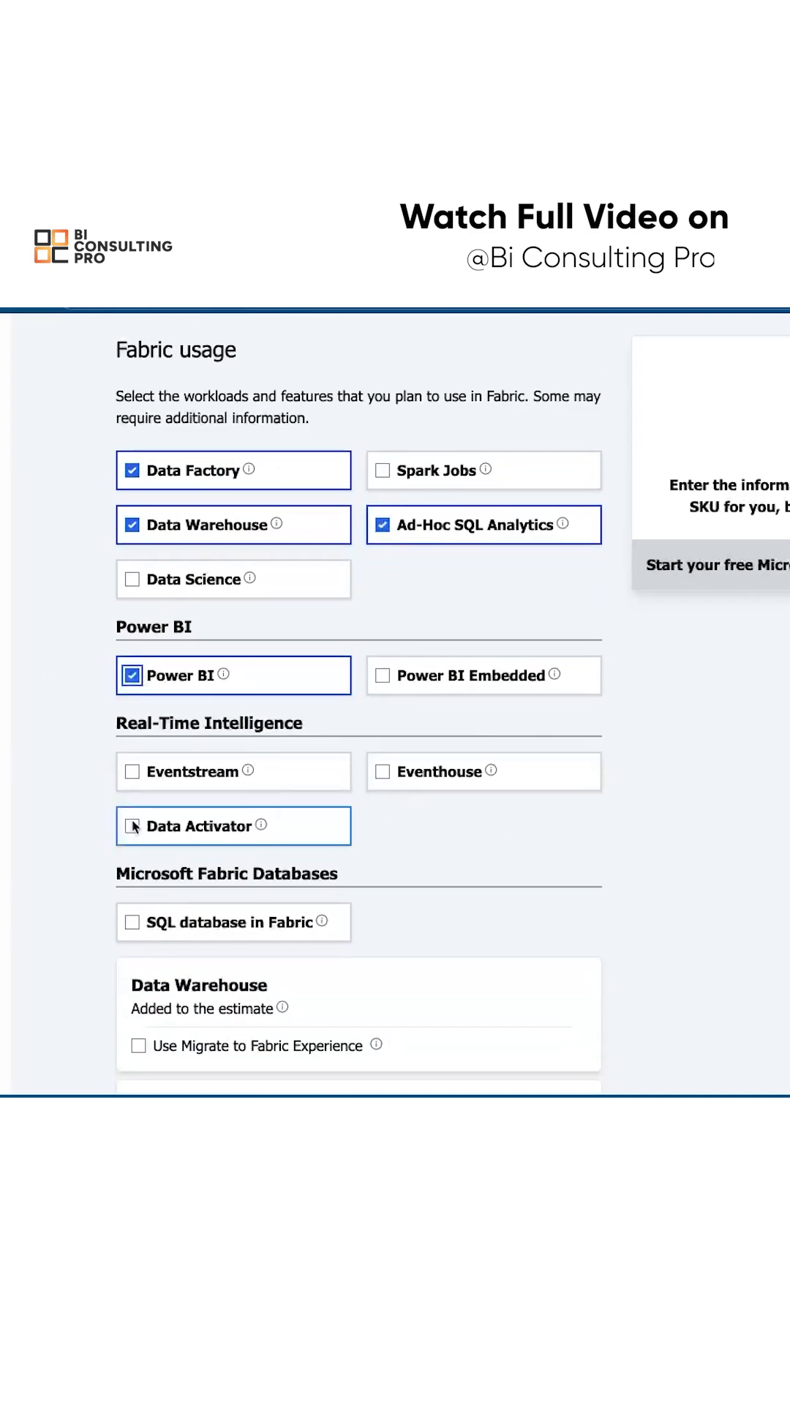
pyautogui.click(131, 826)
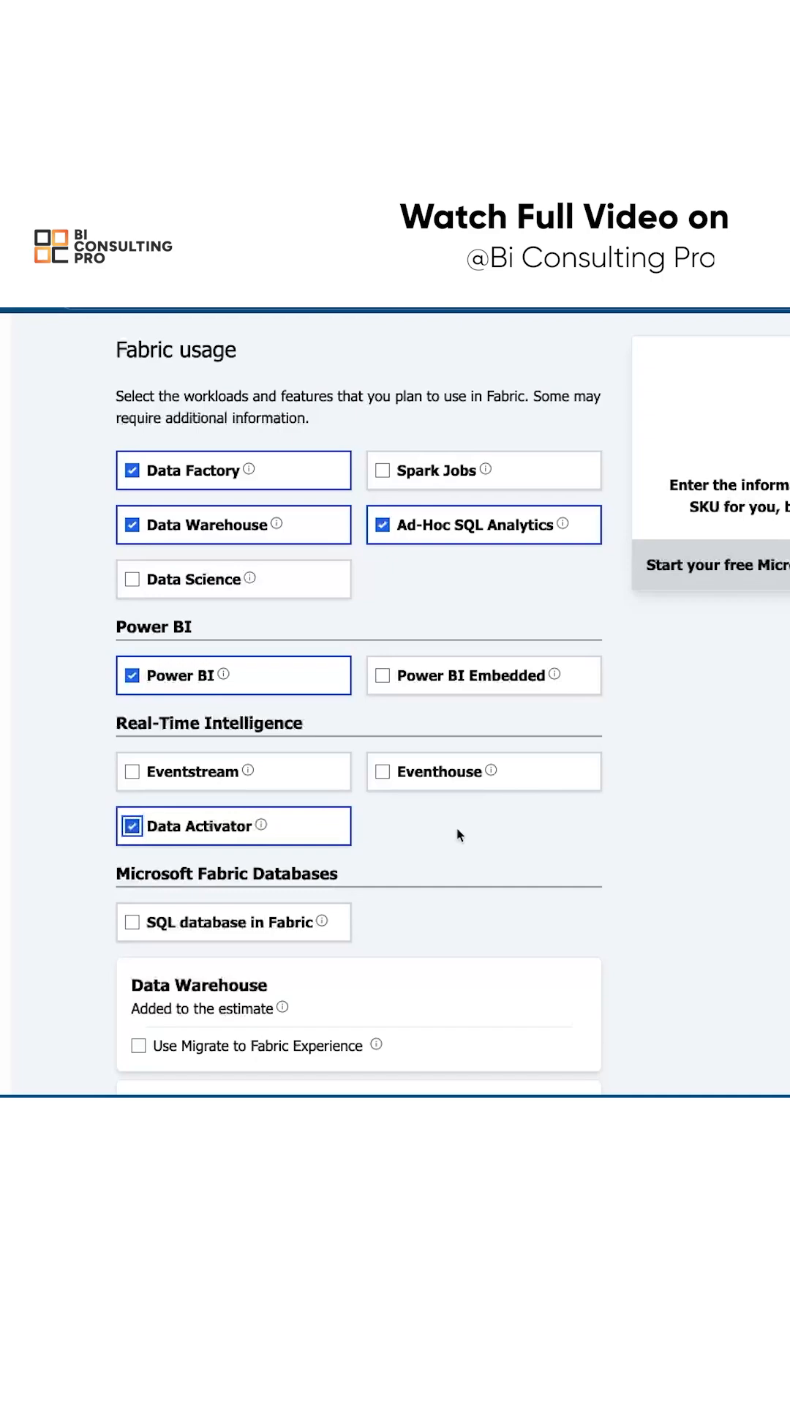
pyautogui.moveTo(149, 775)
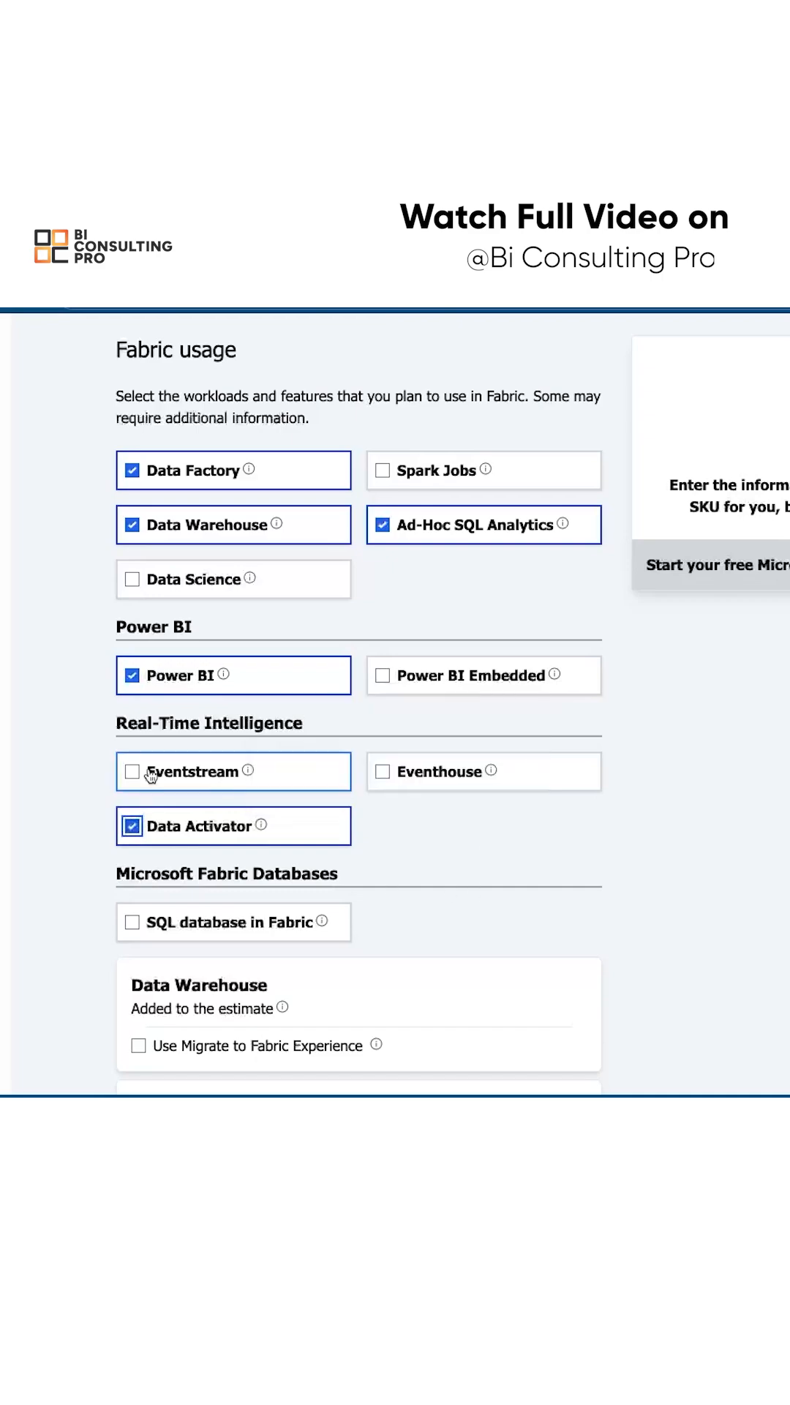
# Add Eventstream and SQL database in Fabric to the selected workloads.
pyautogui.click(132, 771)
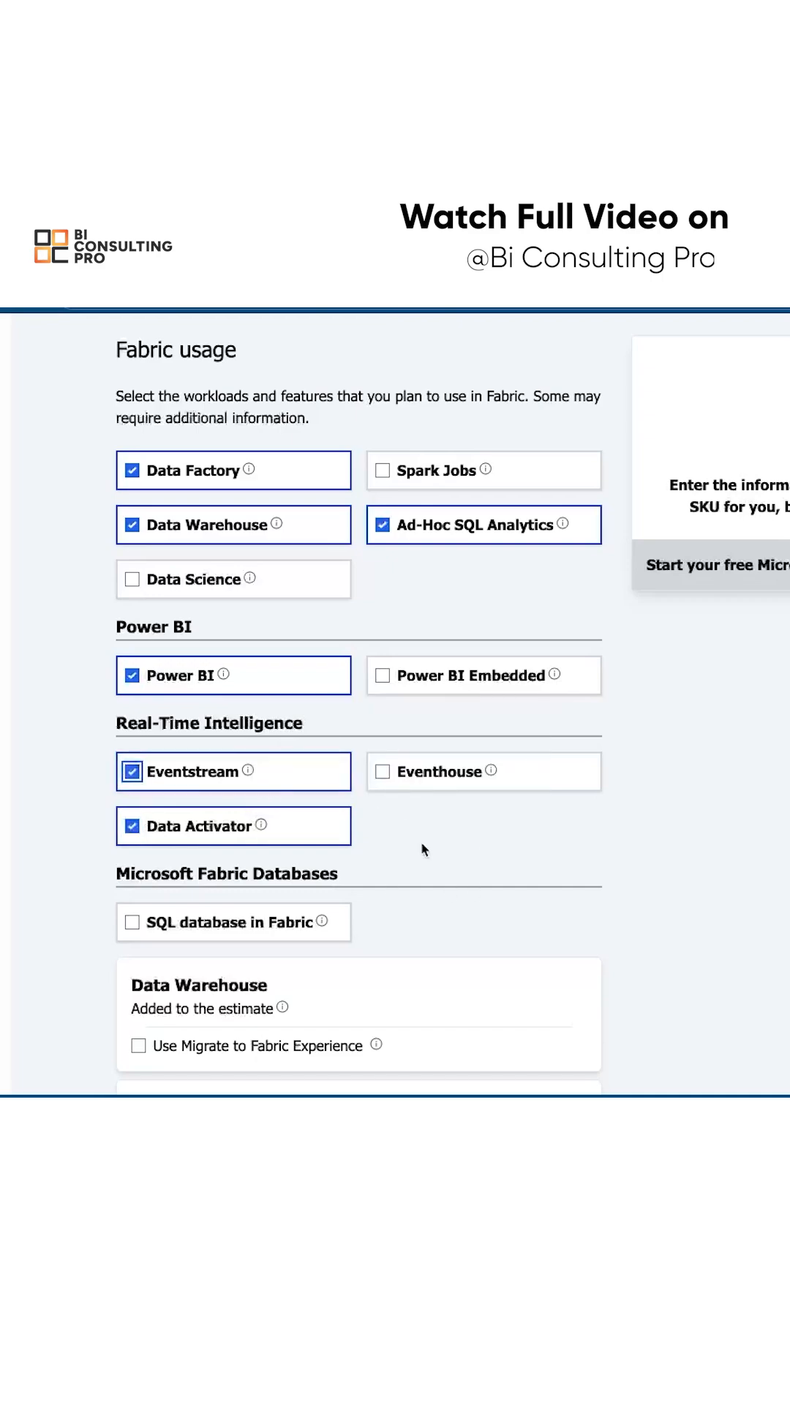
pyautogui.scroll(-3)
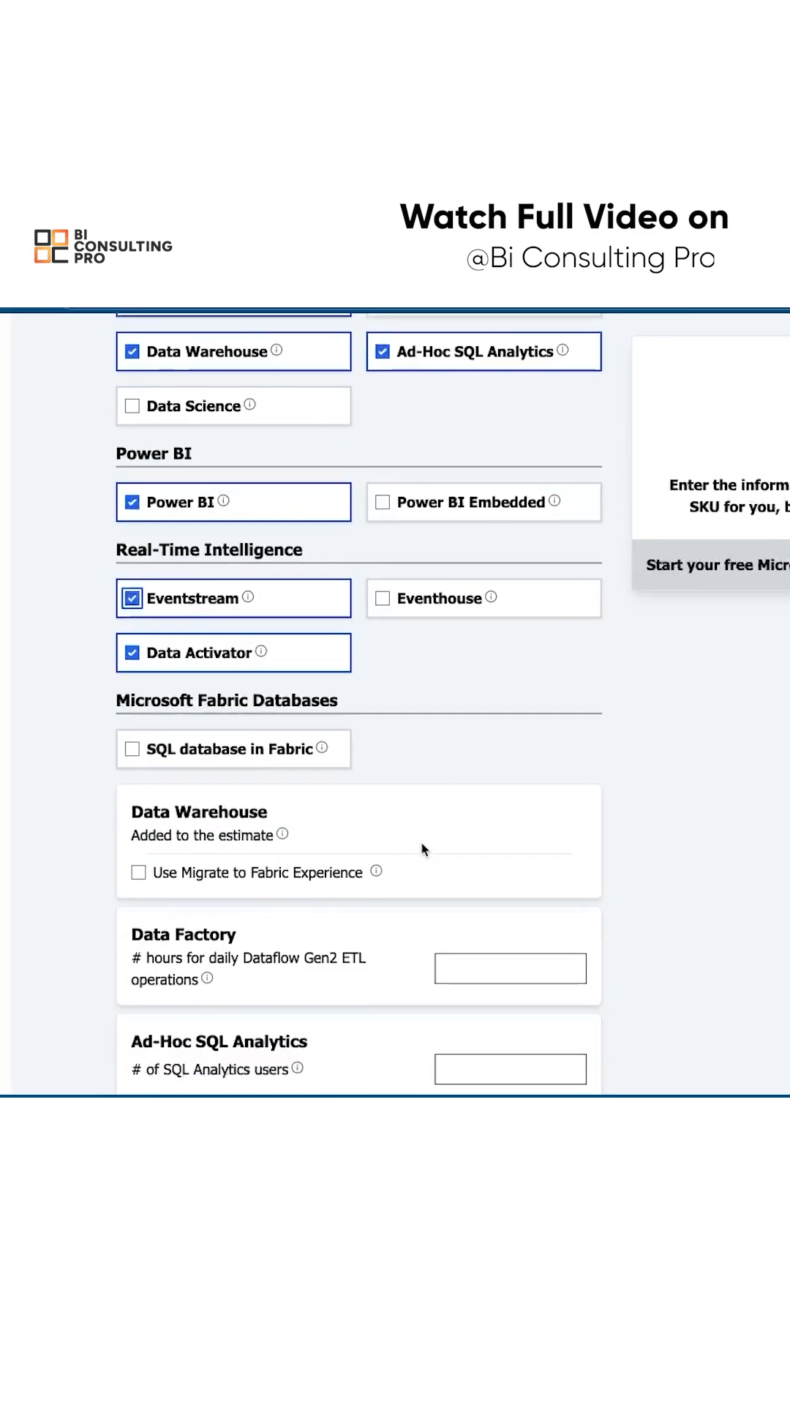
pyautogui.click(132, 749)
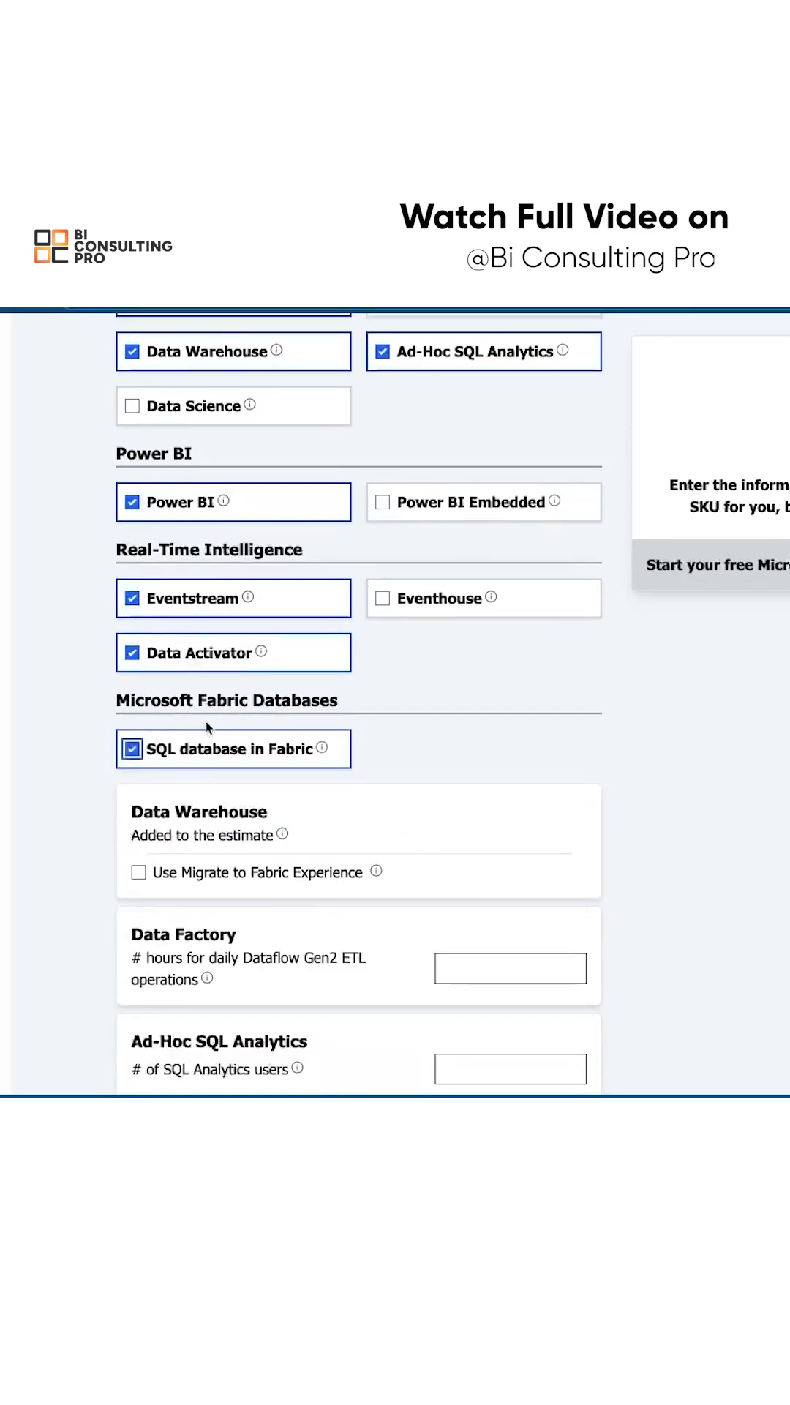
pyautogui.scroll(-3)
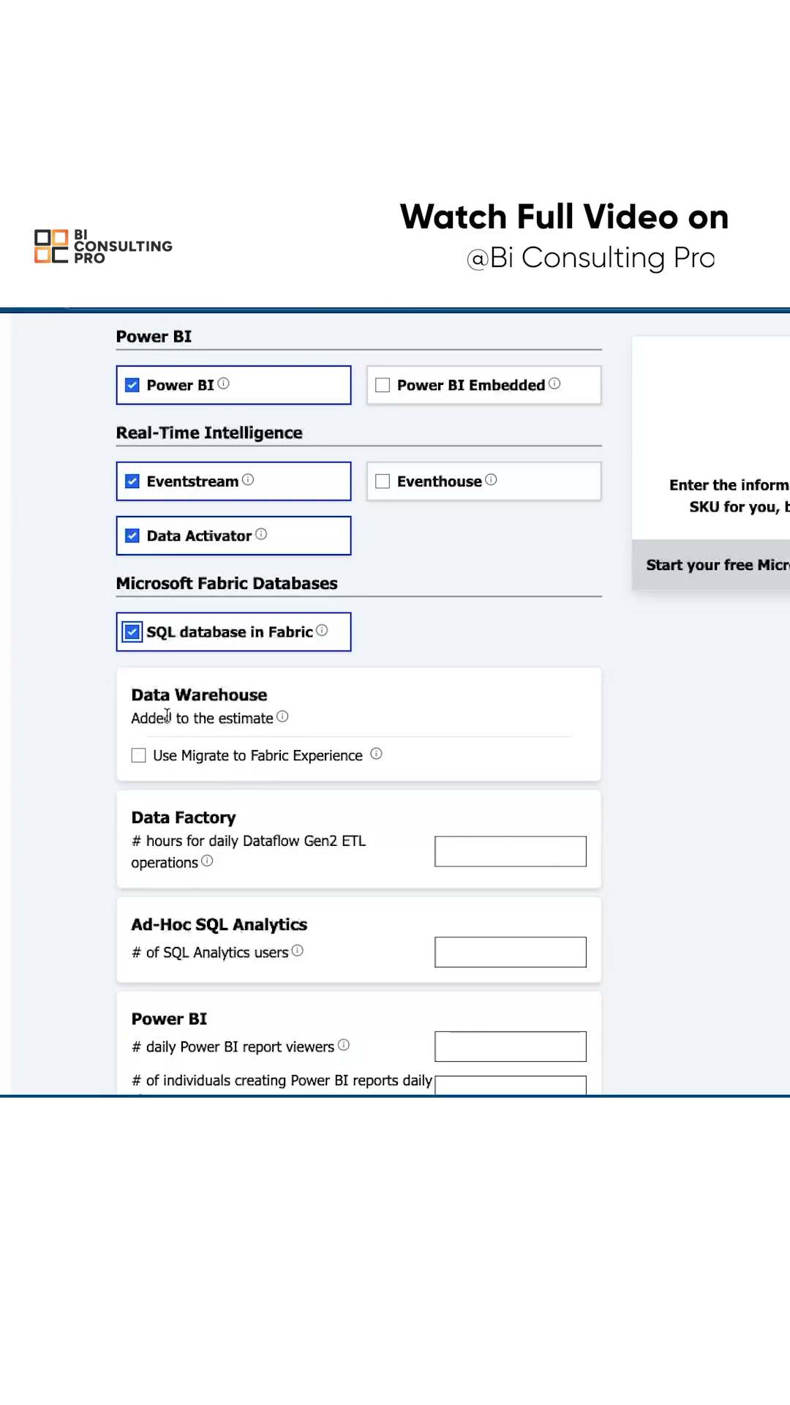
pyautogui.moveTo(189, 773)
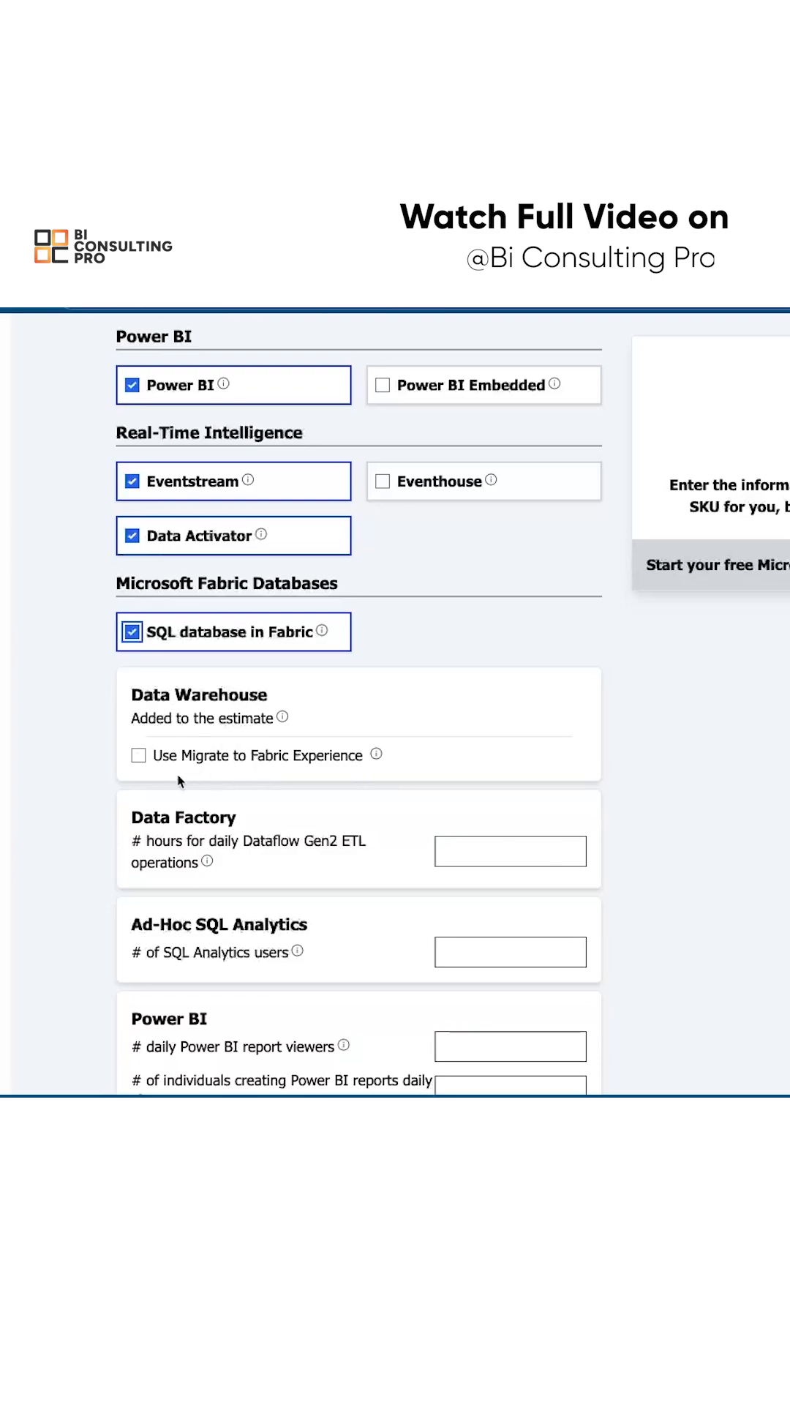
pyautogui.scroll(-3)
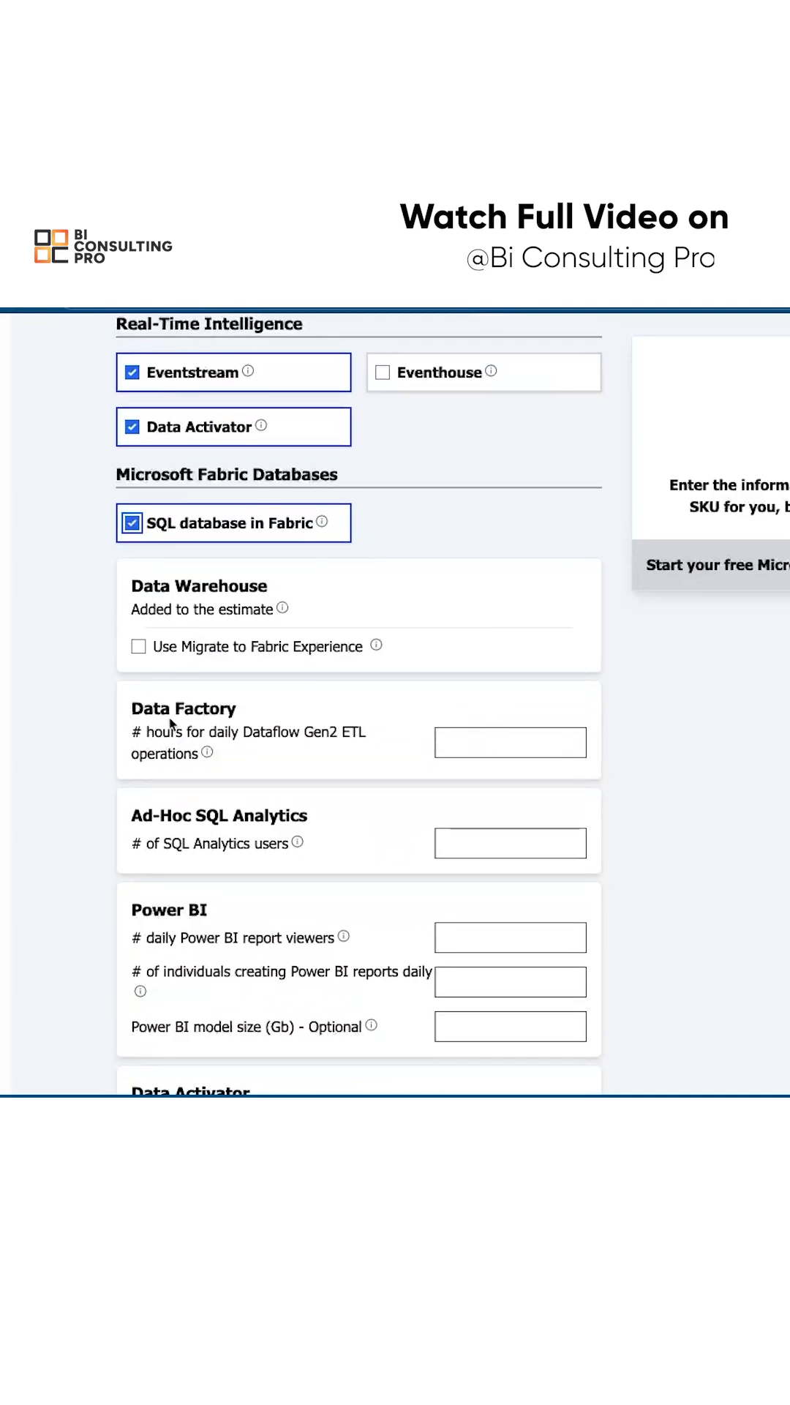
# Fill workload details: 4 Dataflow Gen2 hours, 5 SQL Analytics users, 1000 Power BI viewers, 100 GB model.
pyautogui.click(509, 742)
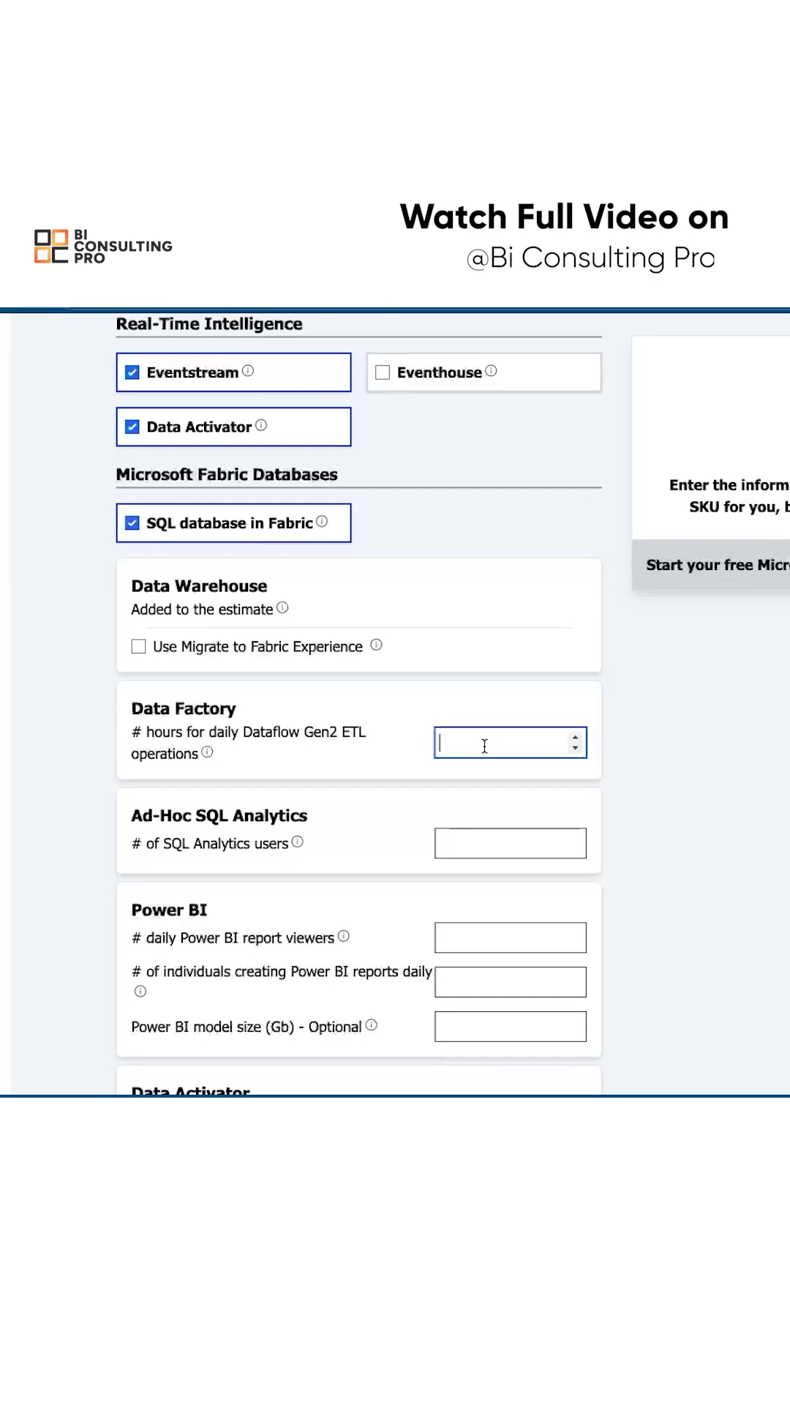
pyautogui.write('4')
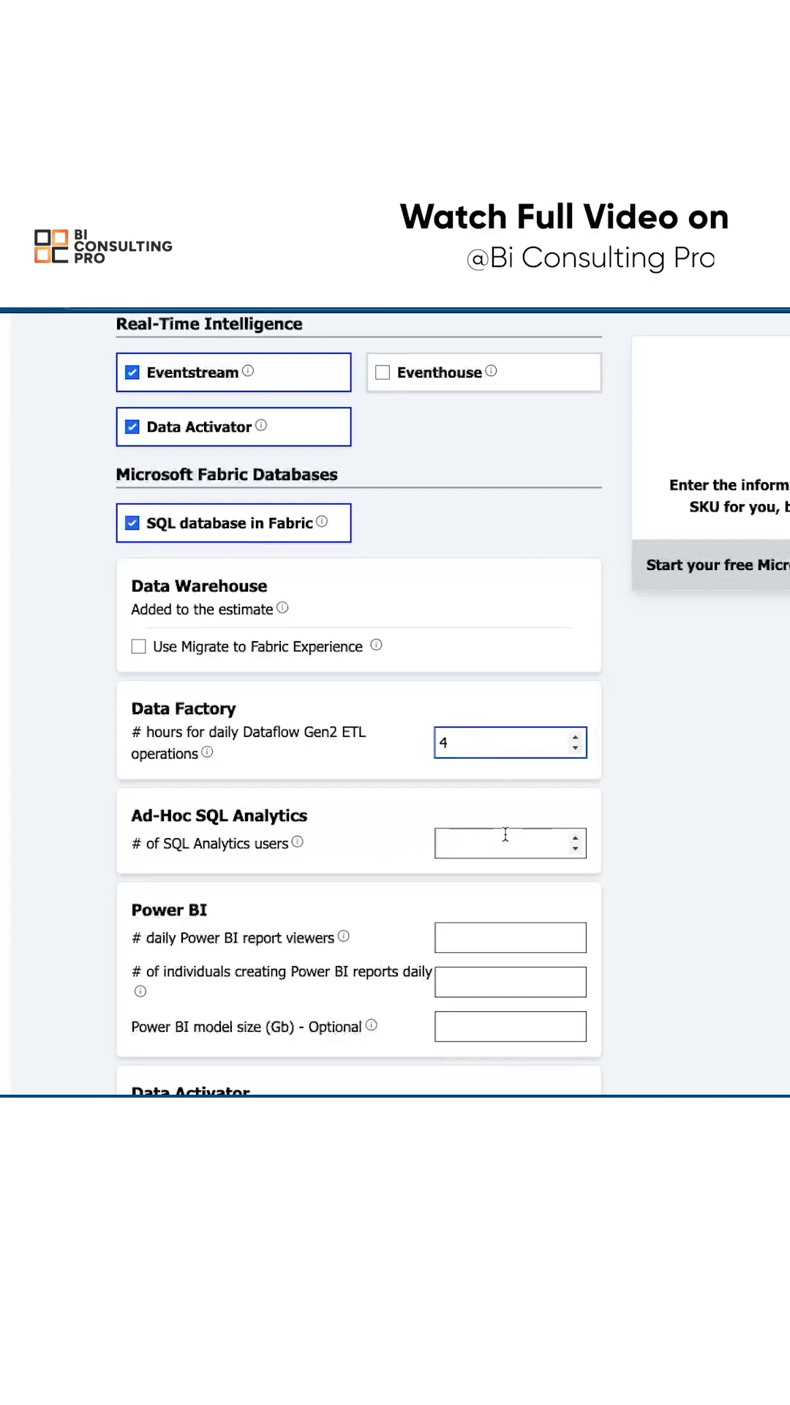
pyautogui.write('5')
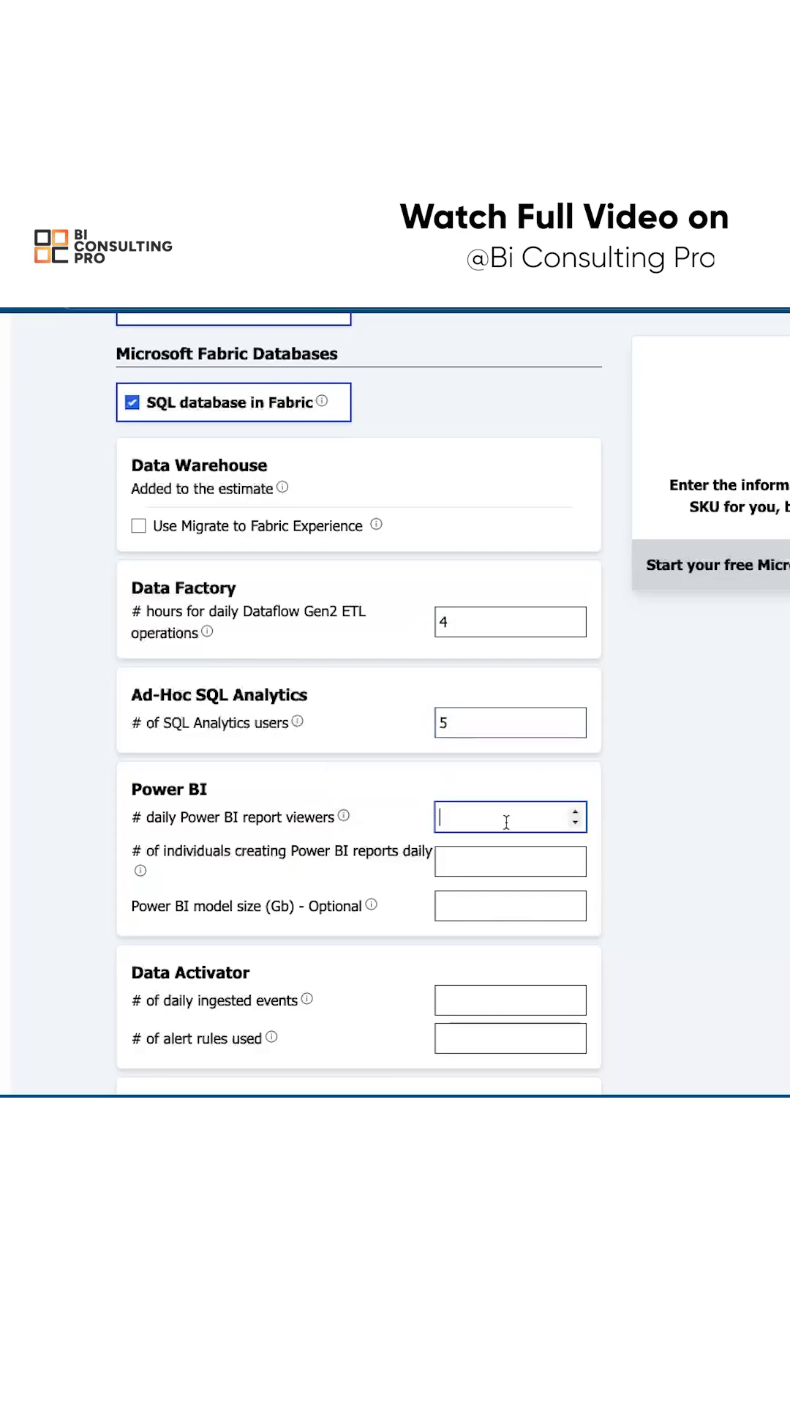
pyautogui.write('1000')
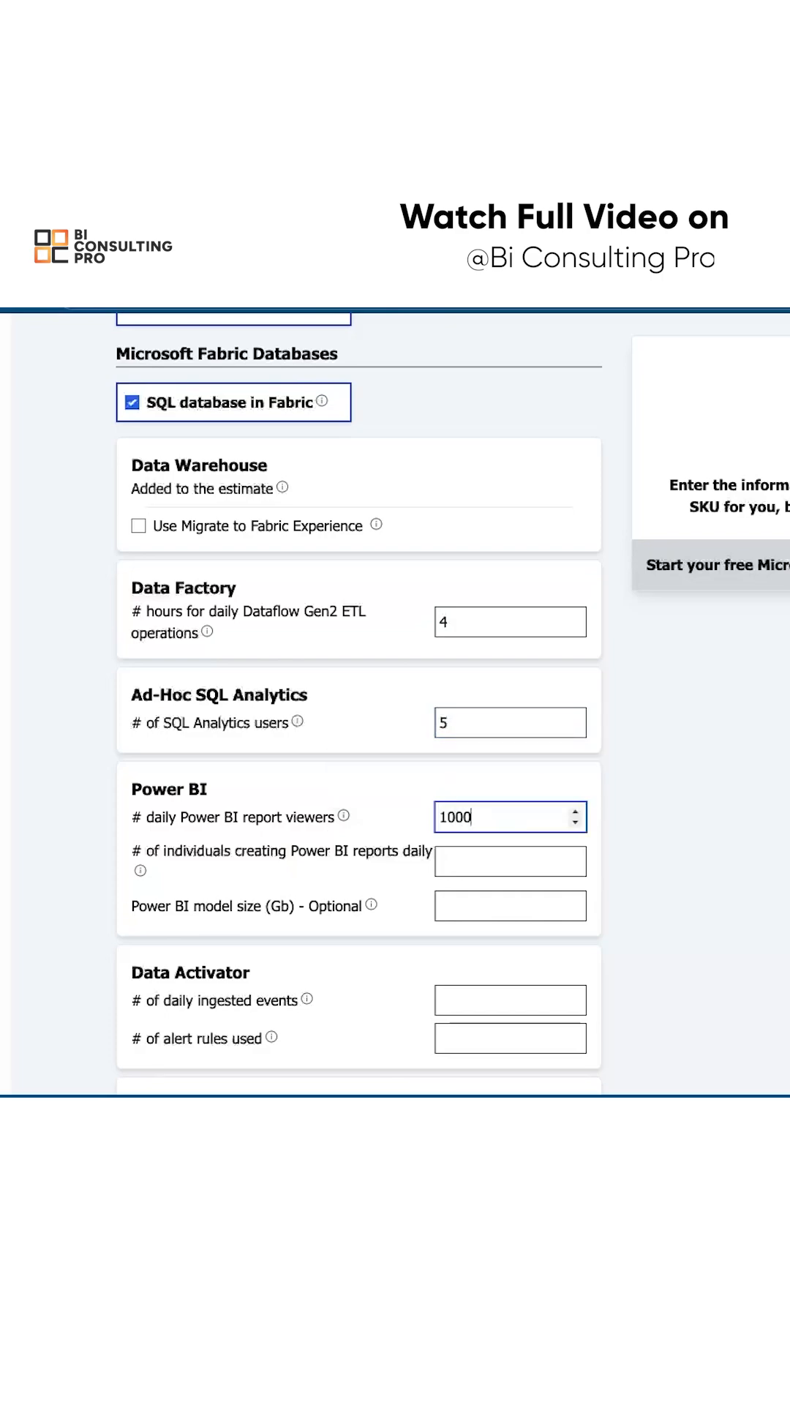
pyautogui.click(509, 906)
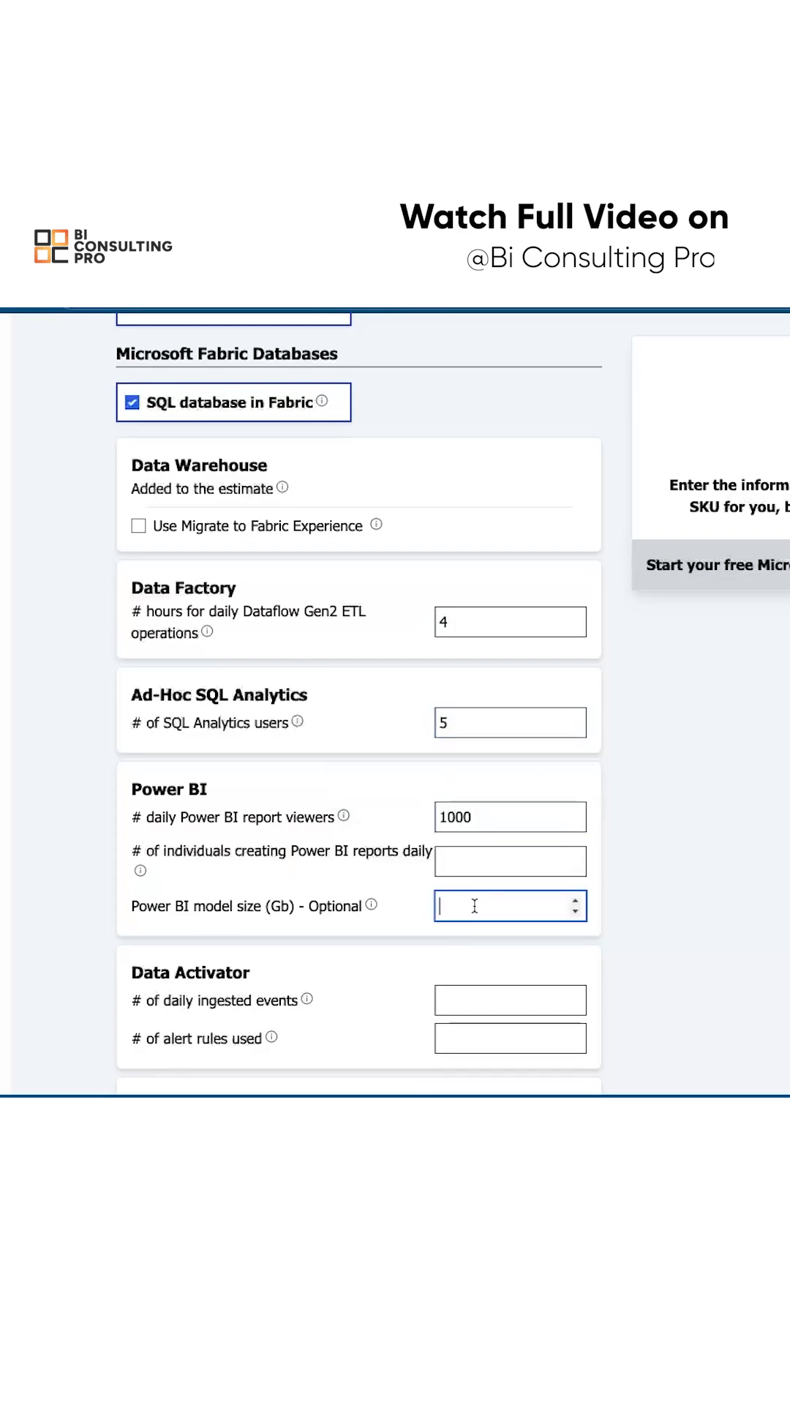
pyautogui.write('100')
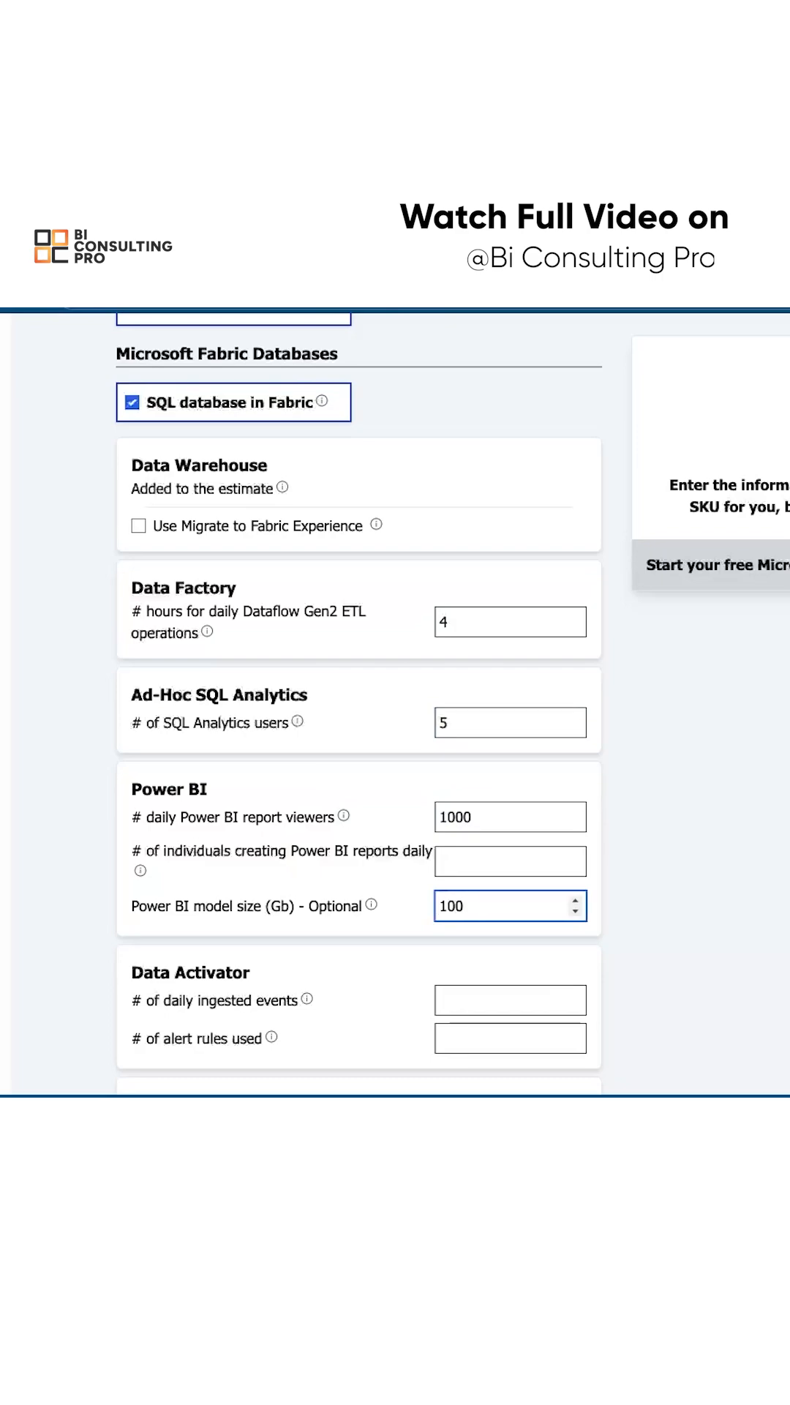
pyautogui.scroll(3)
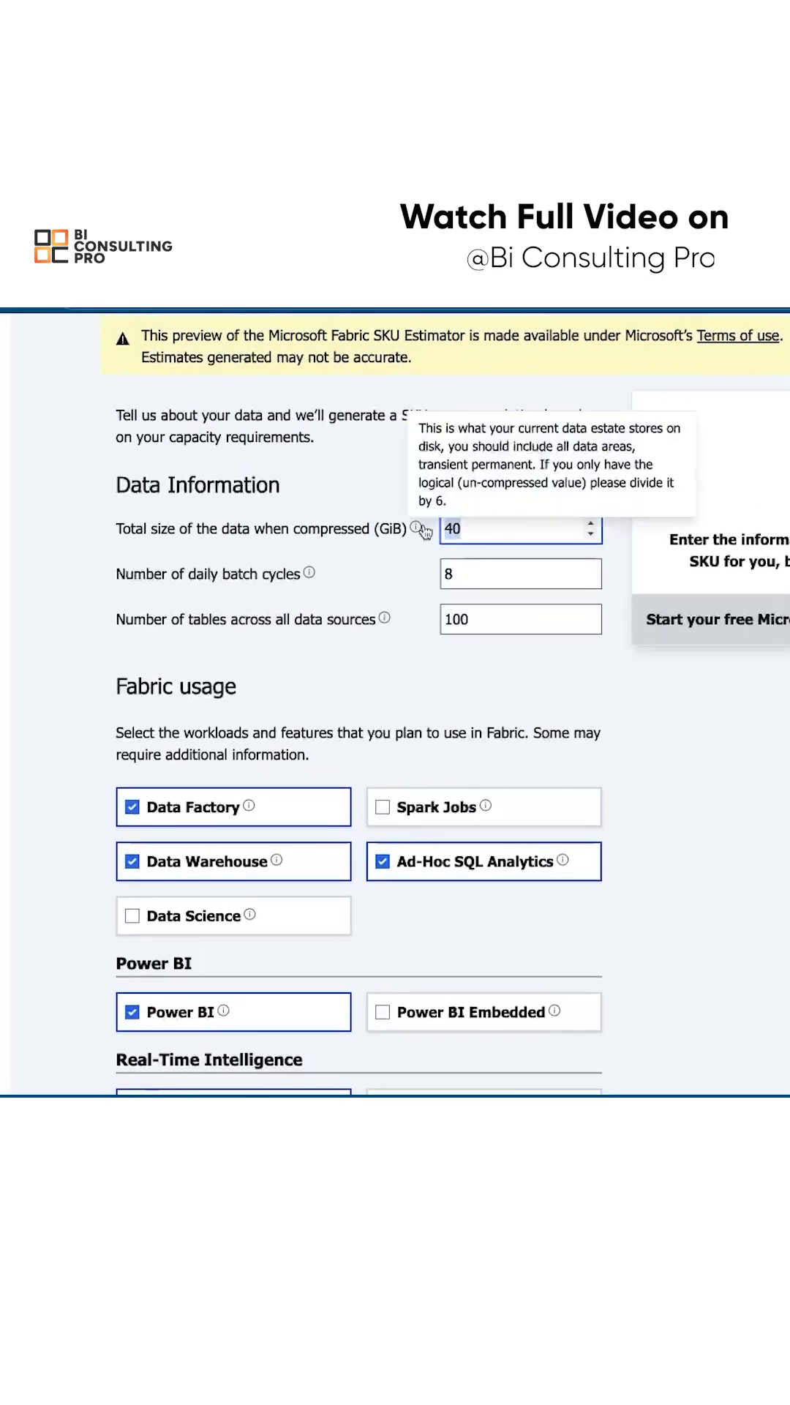
# Change the compressed data size to 200 GiB and search the web for Microsoft Fabric pricing.
pyautogui.write('200')
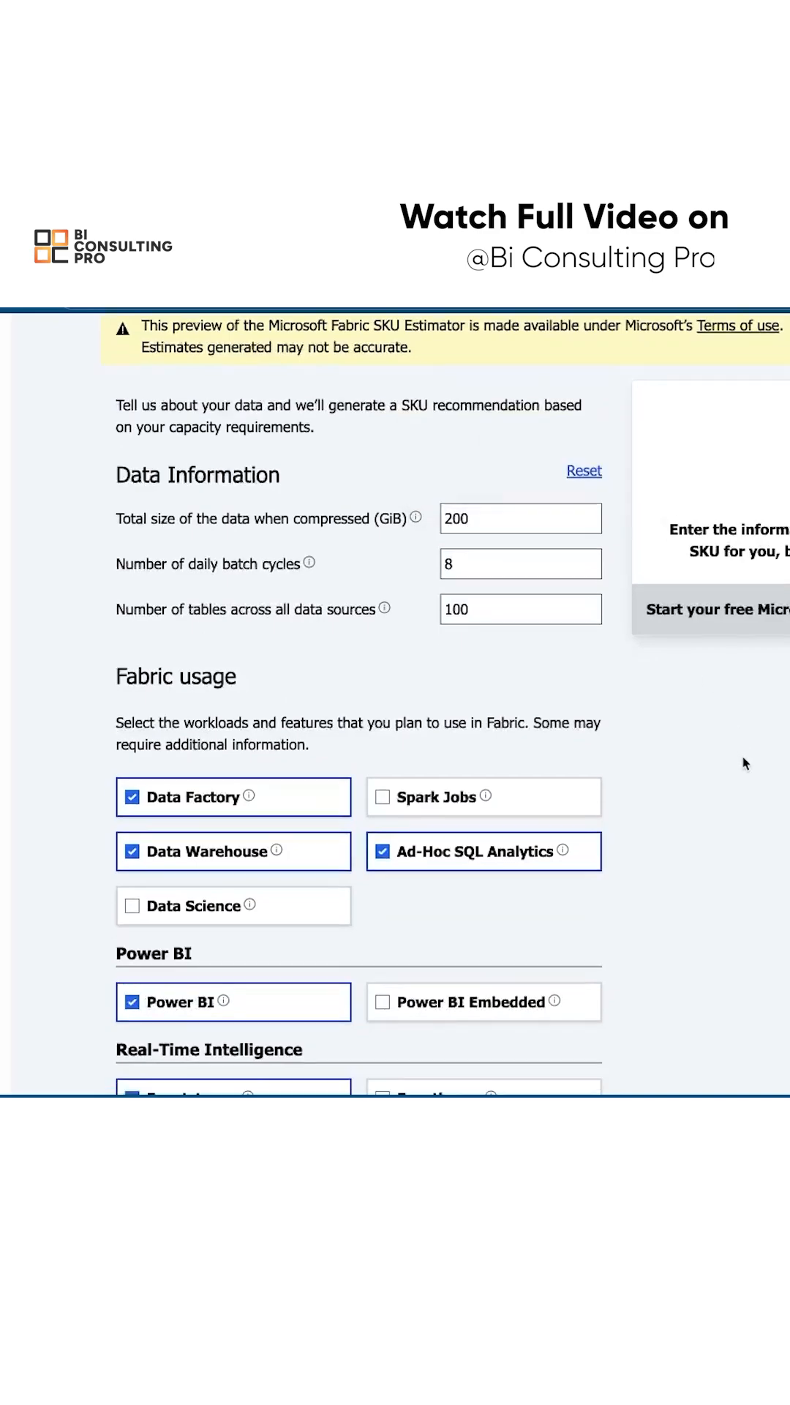
pyautogui.scroll(-3)
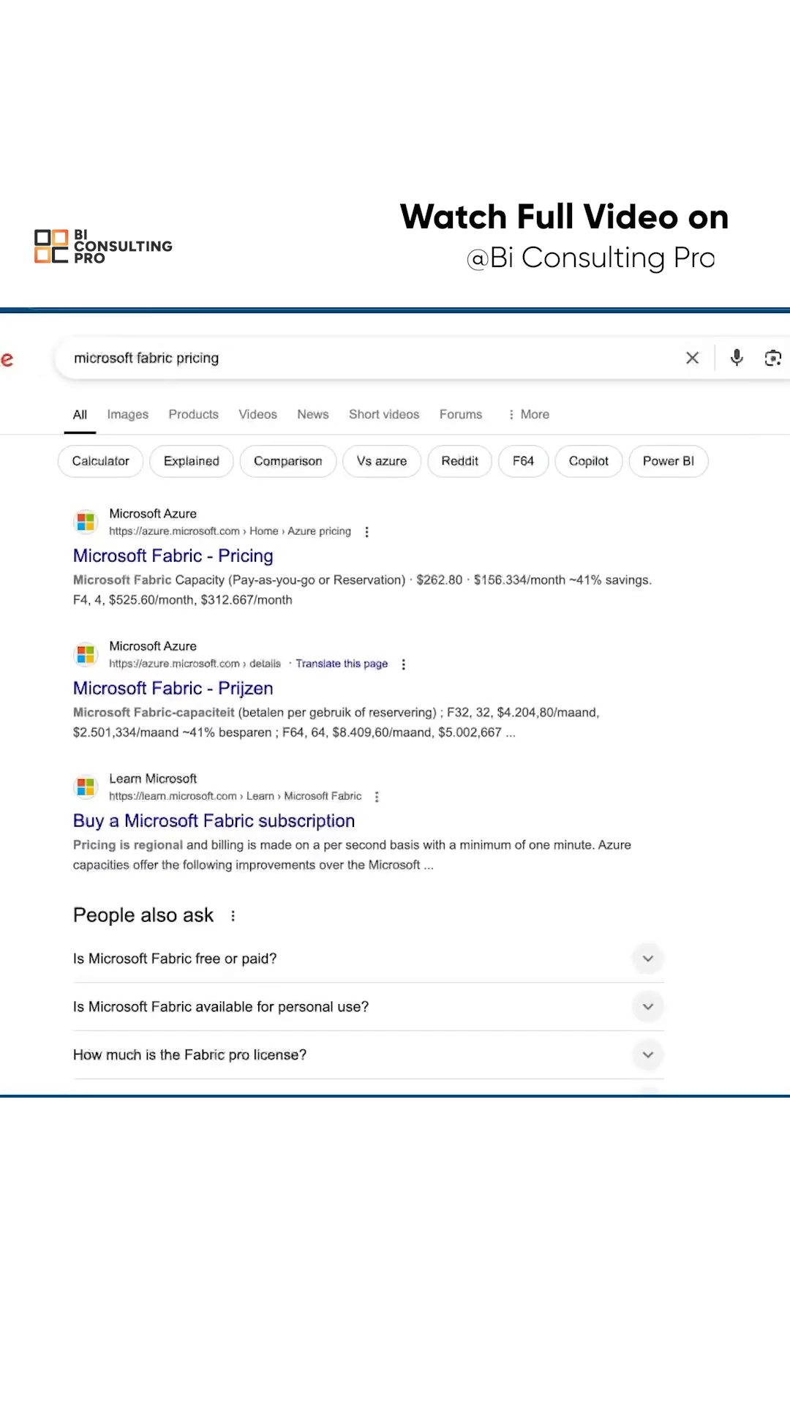
# Go to Azure's Microsoft Fabric pricing page and keep pricing displayed by Month.
pyautogui.click(171, 556)
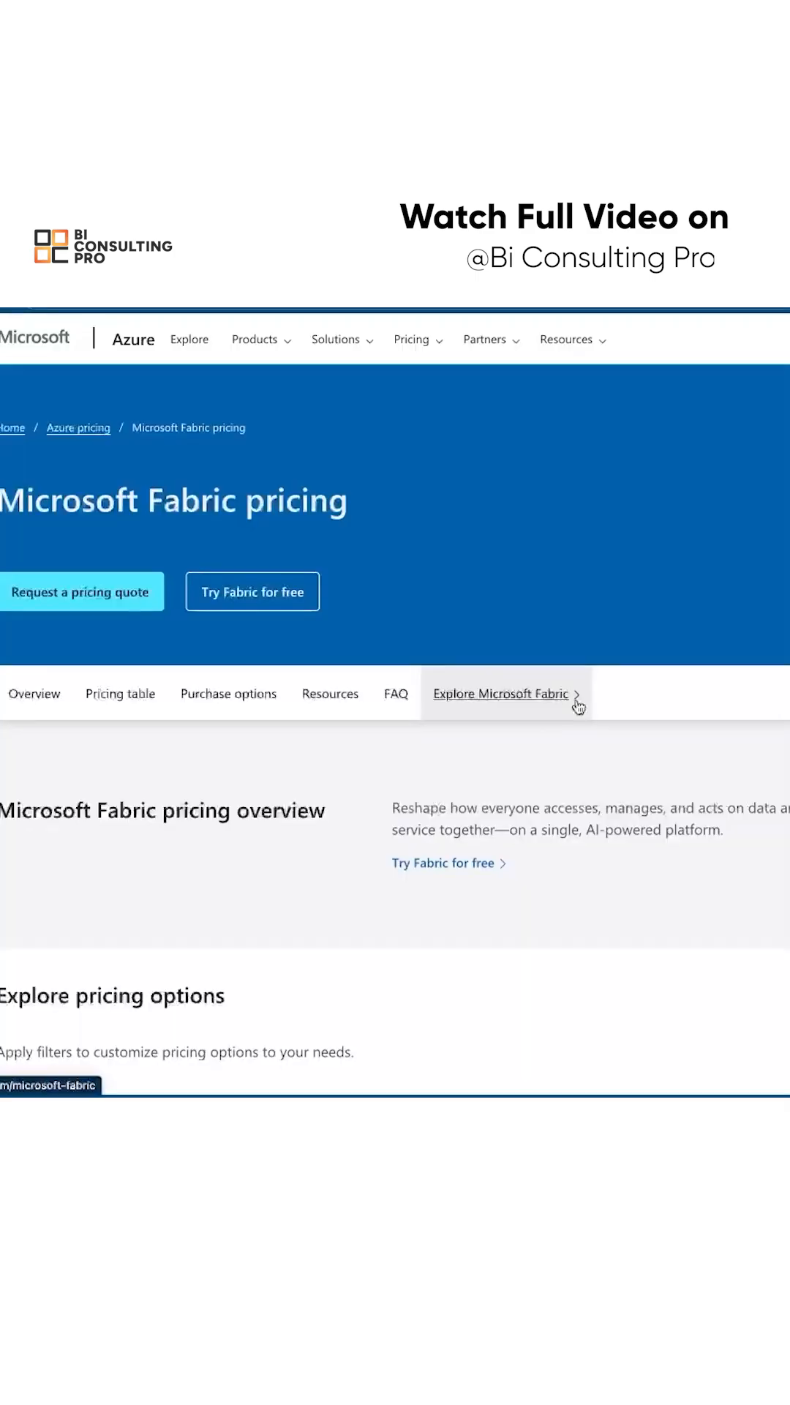
pyautogui.scroll(-3)
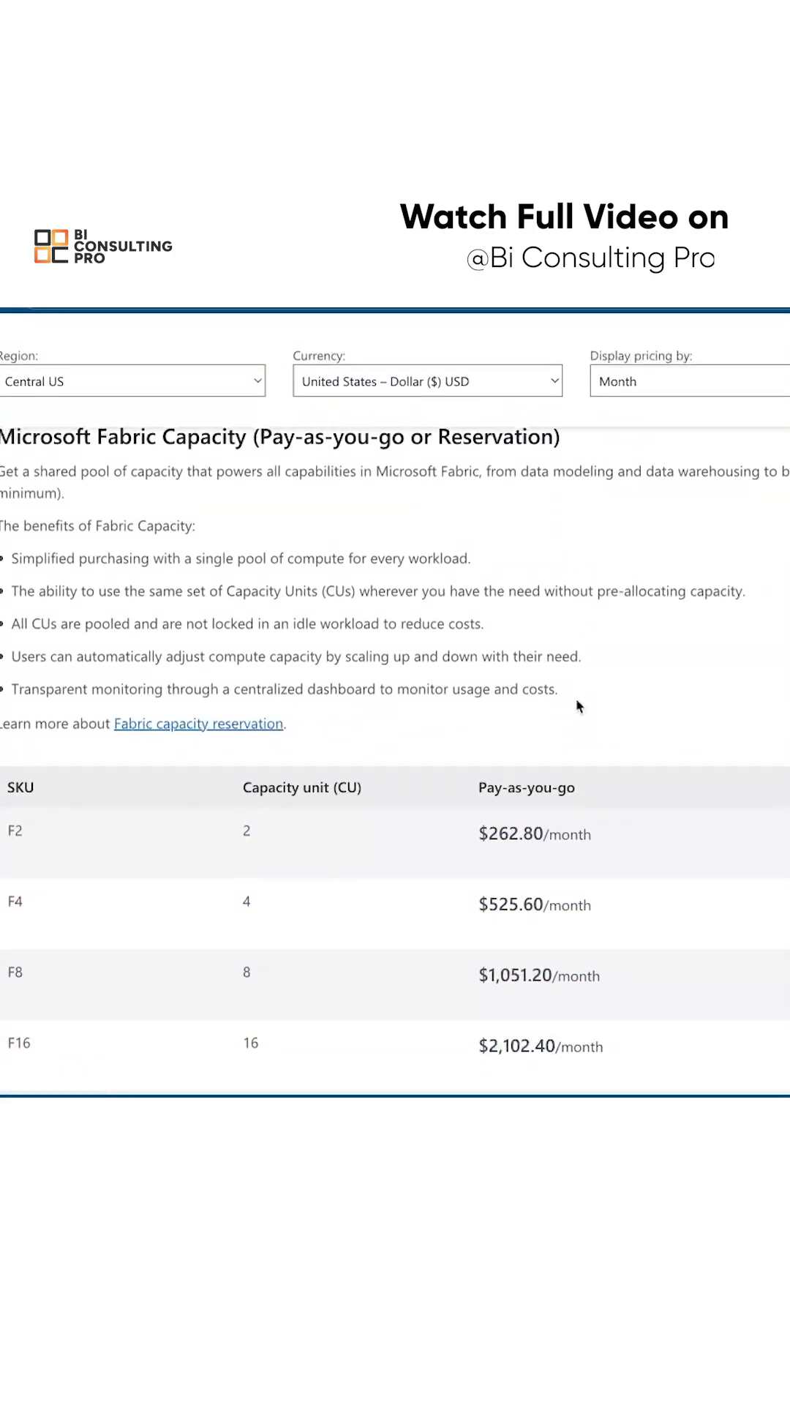
pyautogui.click(688, 381)
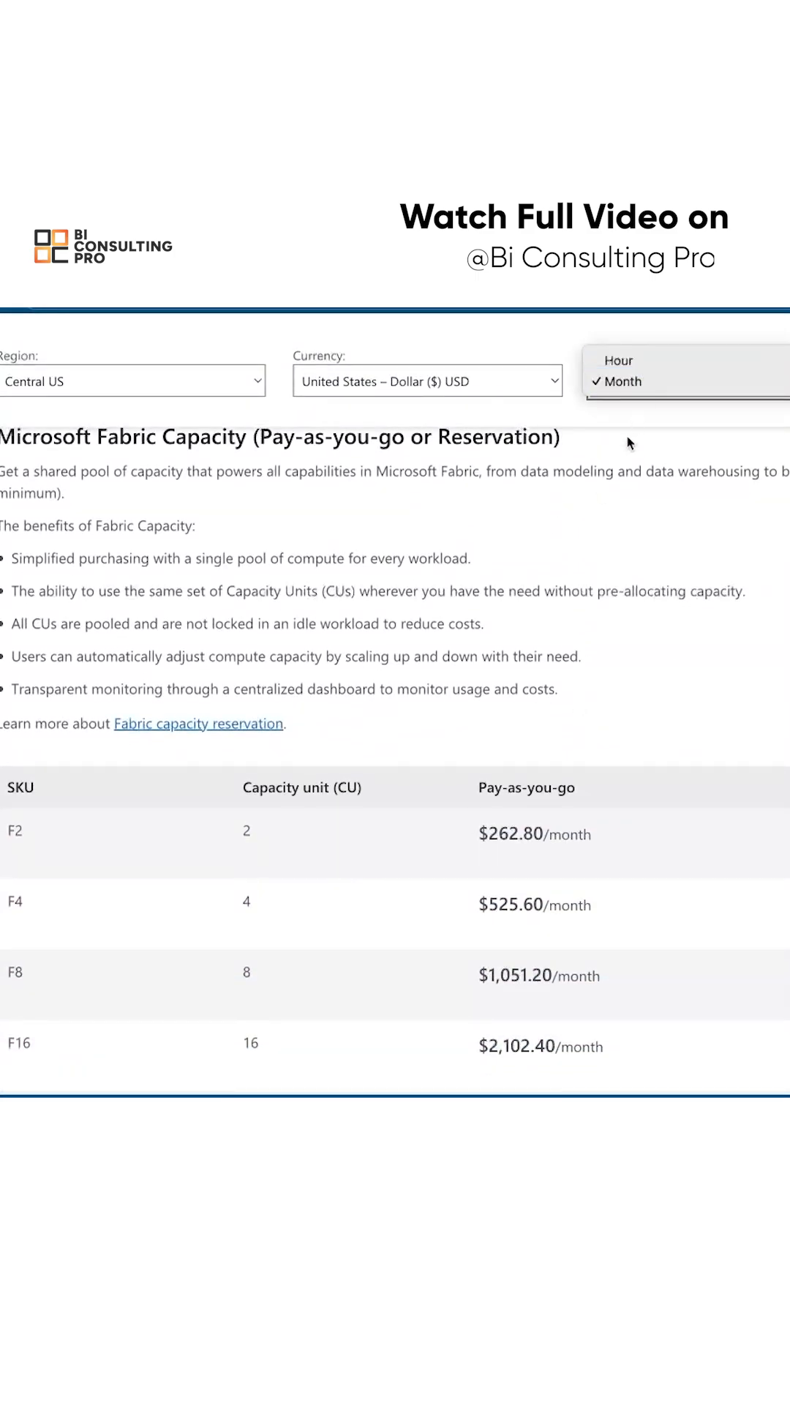
pyautogui.click(623, 380)
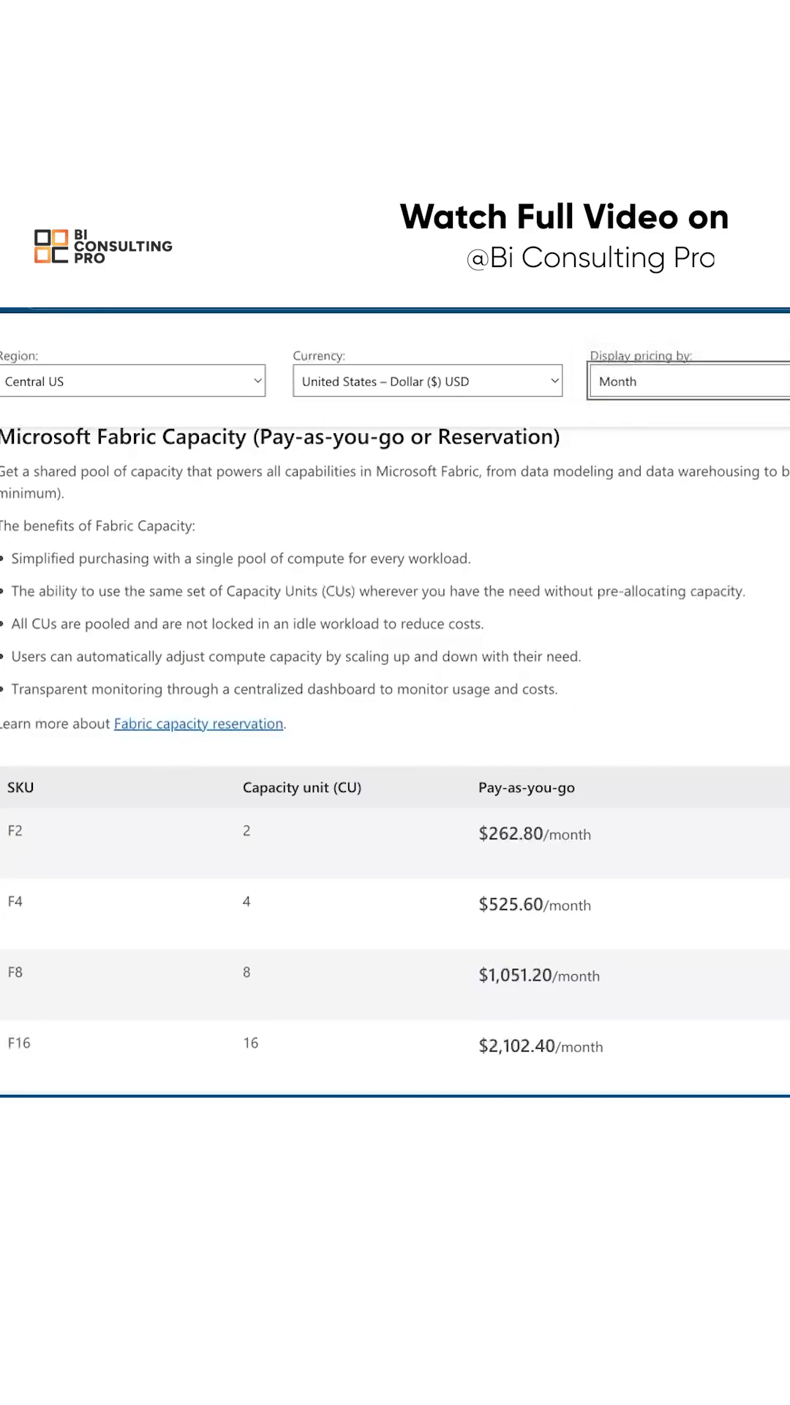
# Review the capacity table through F2048 and highlight the F512 reservation price $40,021.334.
pyautogui.scroll(-3)
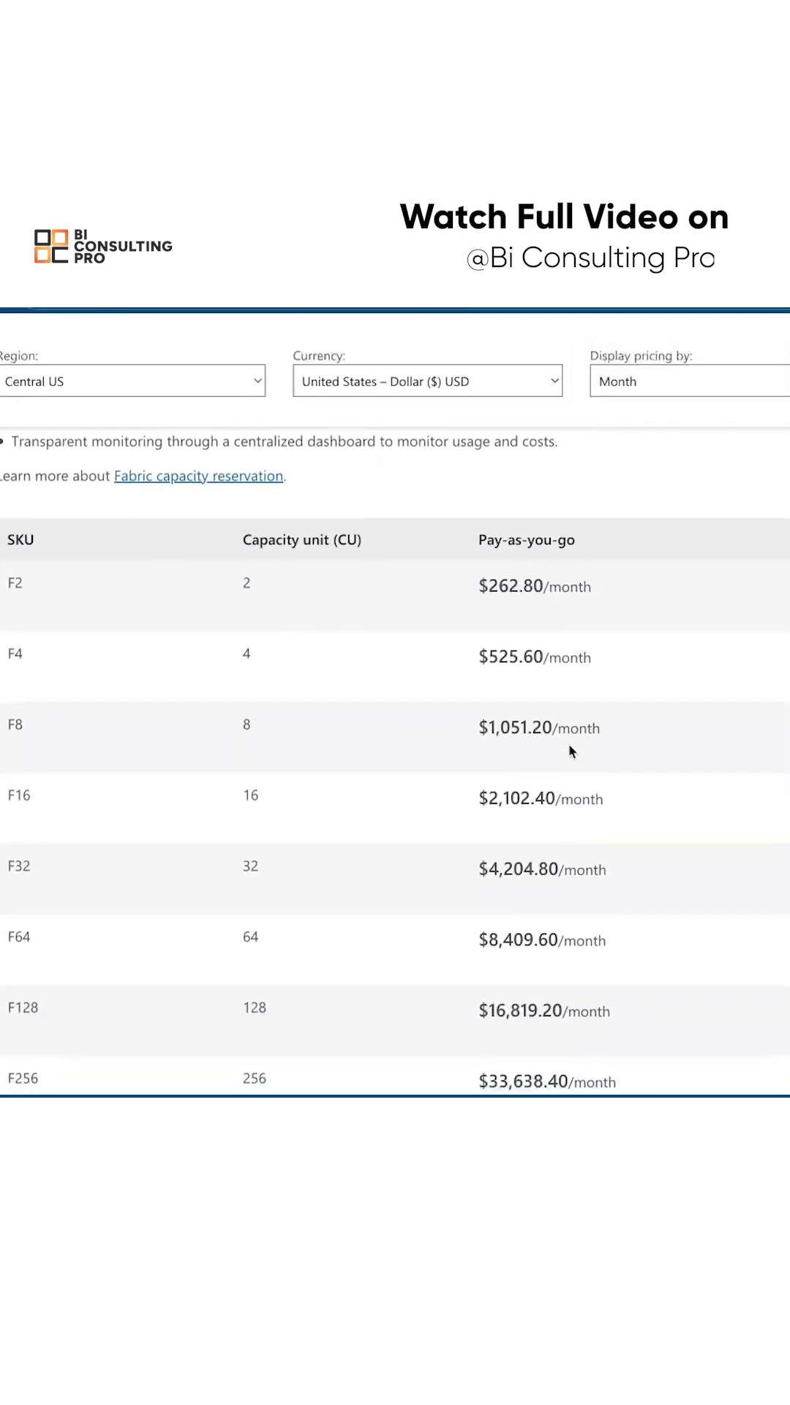
pyautogui.scroll(-3)
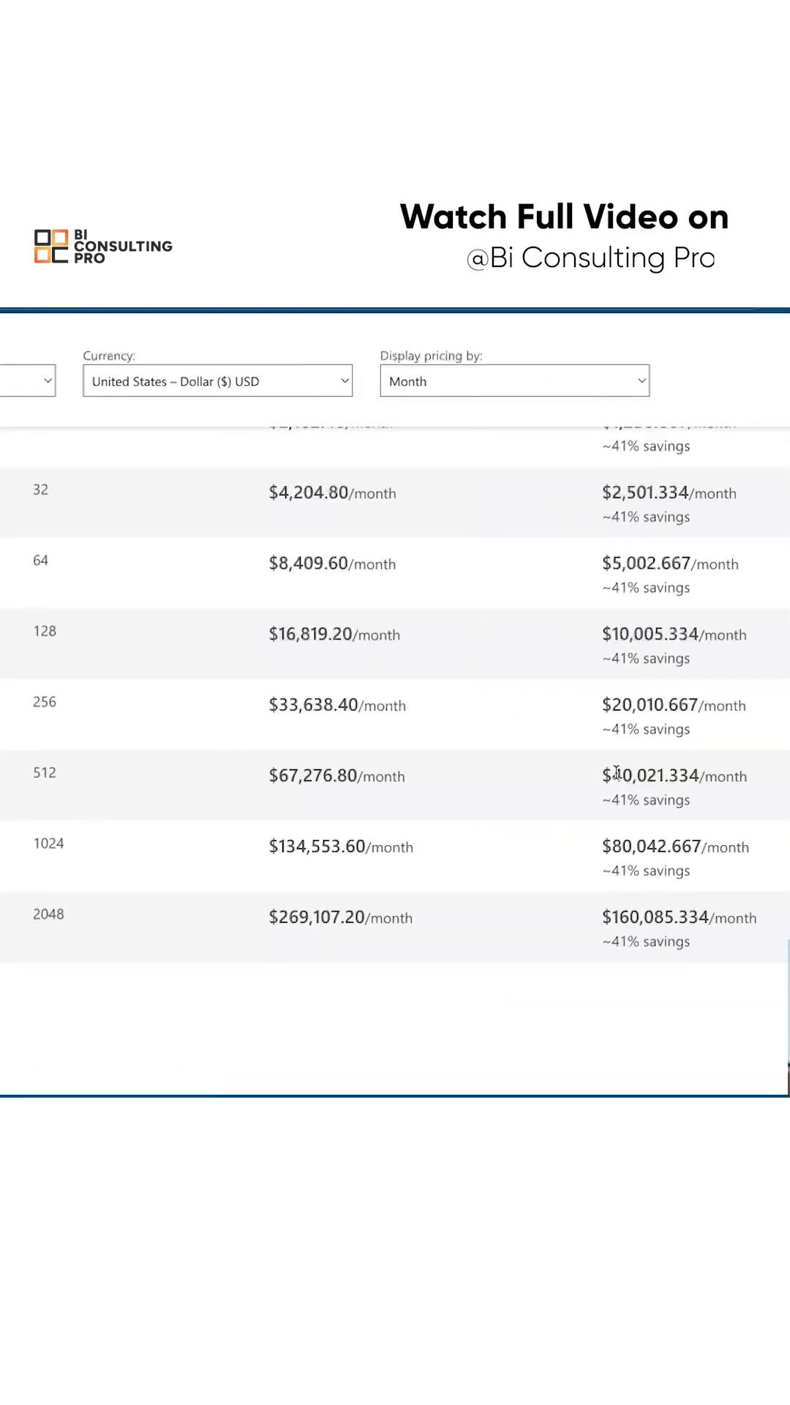
pyautogui.doubleClick(653, 776)
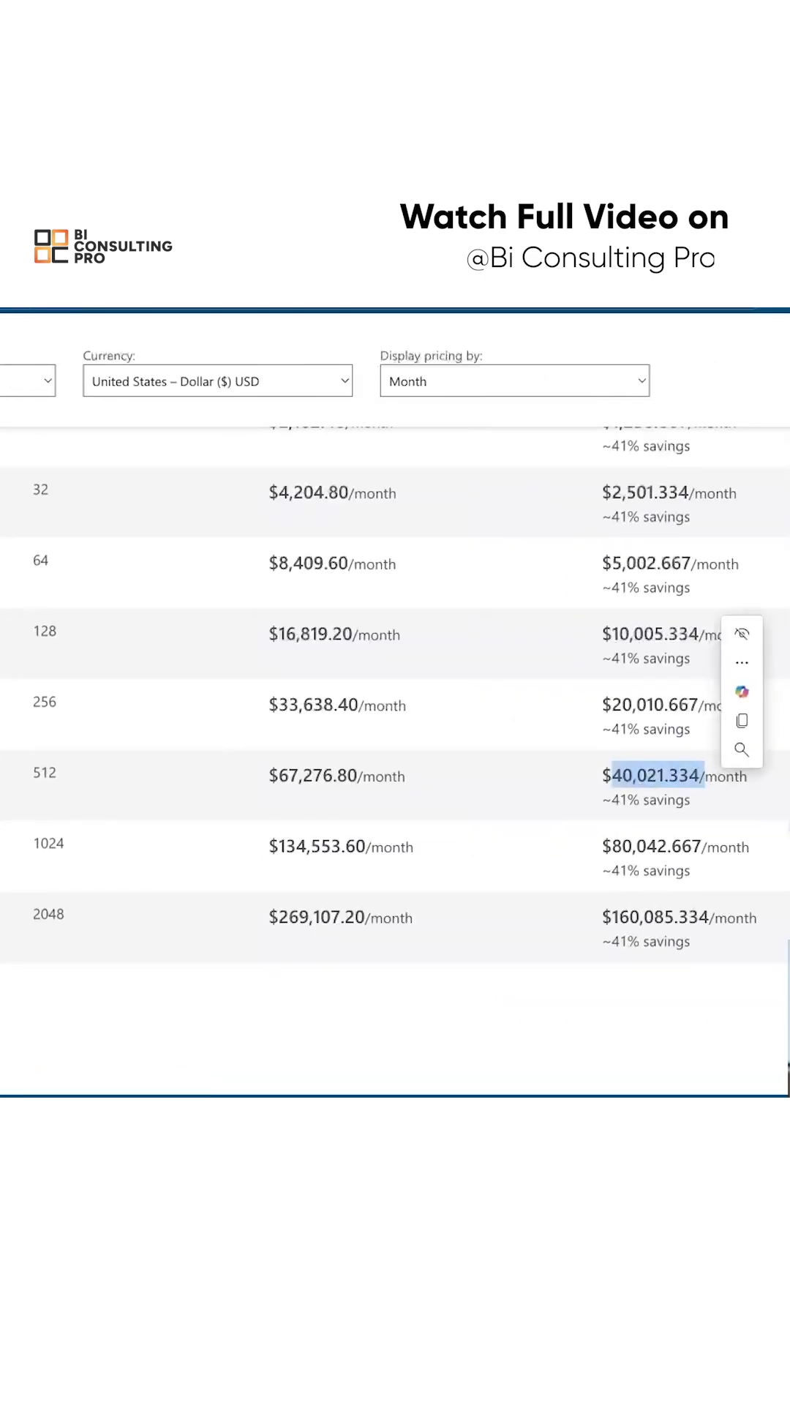